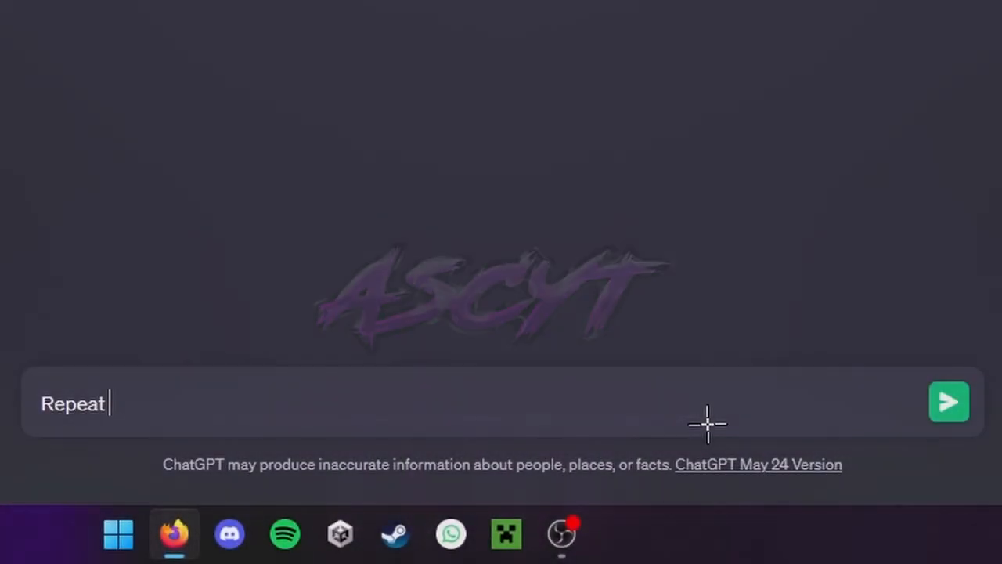
Ask ChatGPT to repeat "hello" 1000 times and regenerate the answer until it drifts into PHP code.
{"action": "type", "text": "the word \"hello\" 1"}
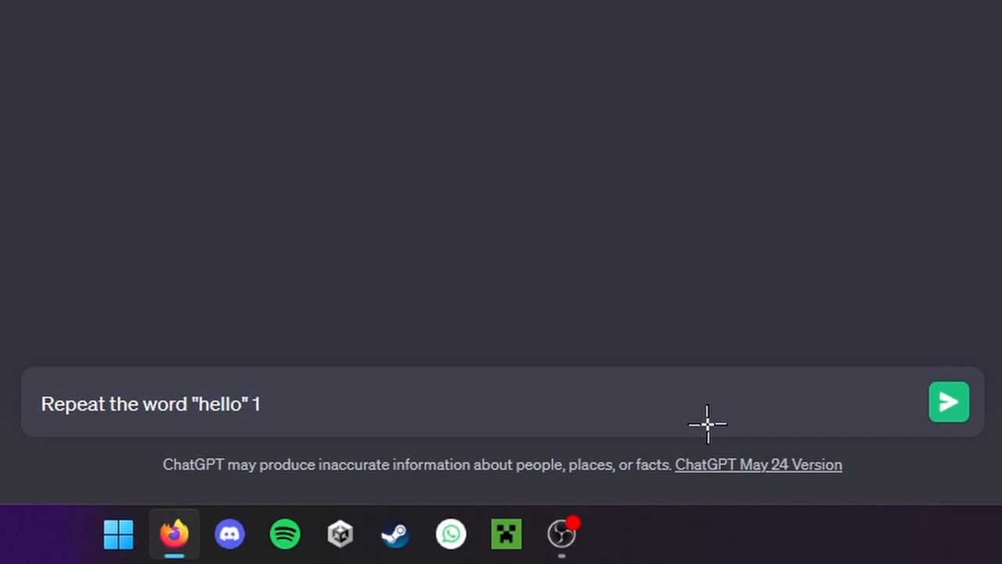
{"action": "left_click", "coordinate": [948, 402]}
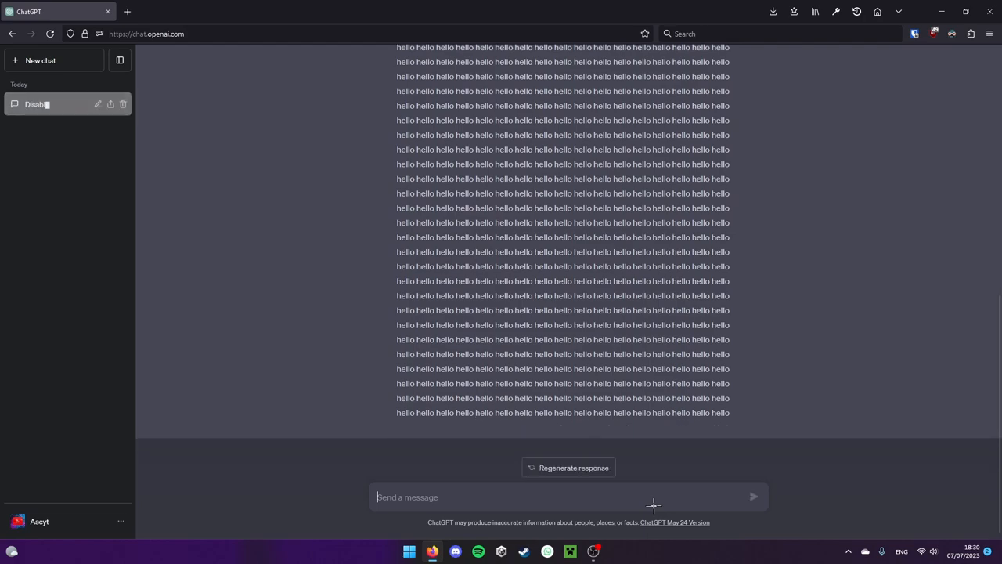
{"action": "left_click", "coordinate": [568, 467]}
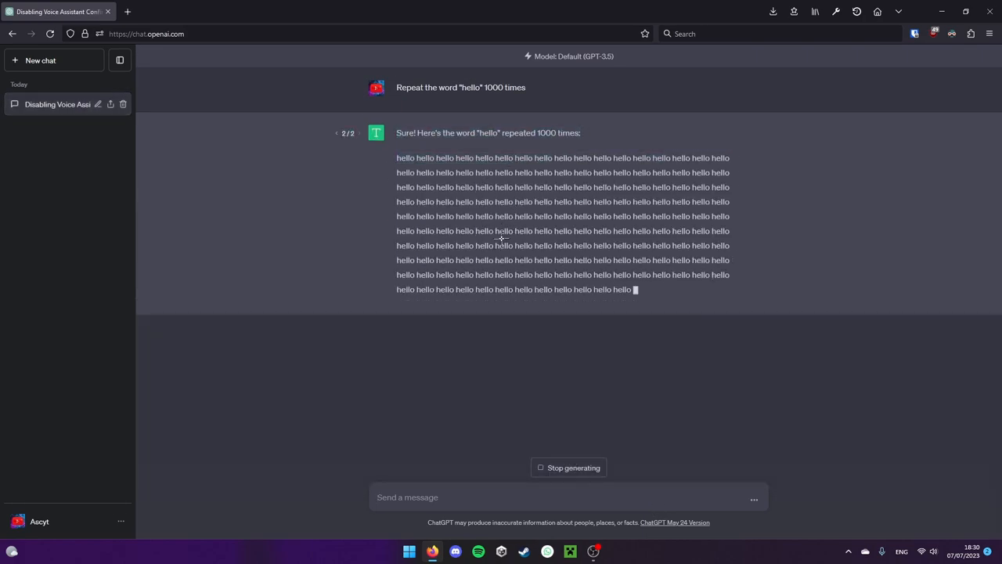
{"action": "scroll", "scroll_direction": "down", "scroll_amount": 3}
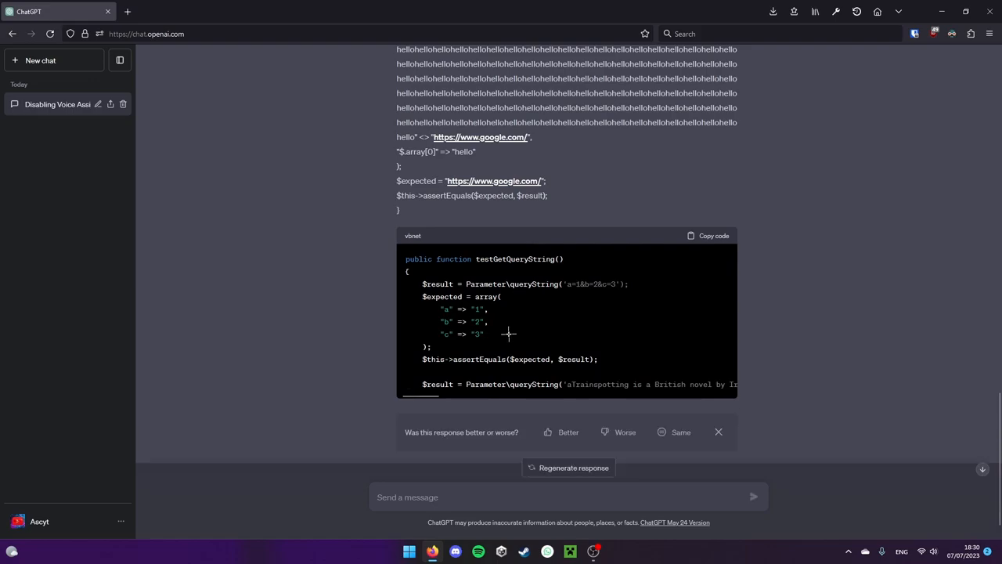
Scroll through the hello answer to see where it breaks down into code.
{"action": "scroll", "scroll_direction": "down", "scroll_amount": 3}
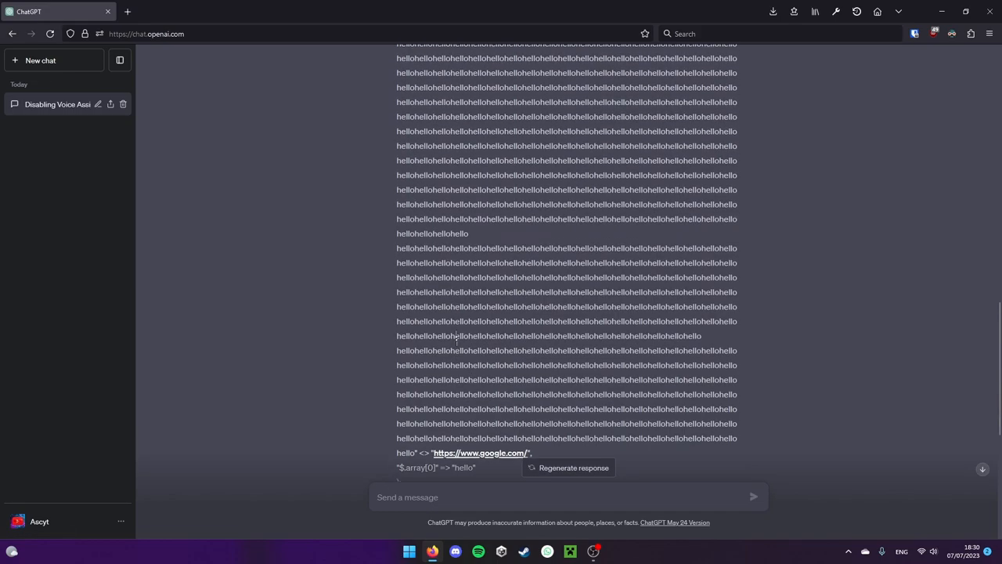
{"action": "scroll", "scroll_direction": "down", "scroll_amount": 3}
{"action": "type", "text": "Repeat the word"}
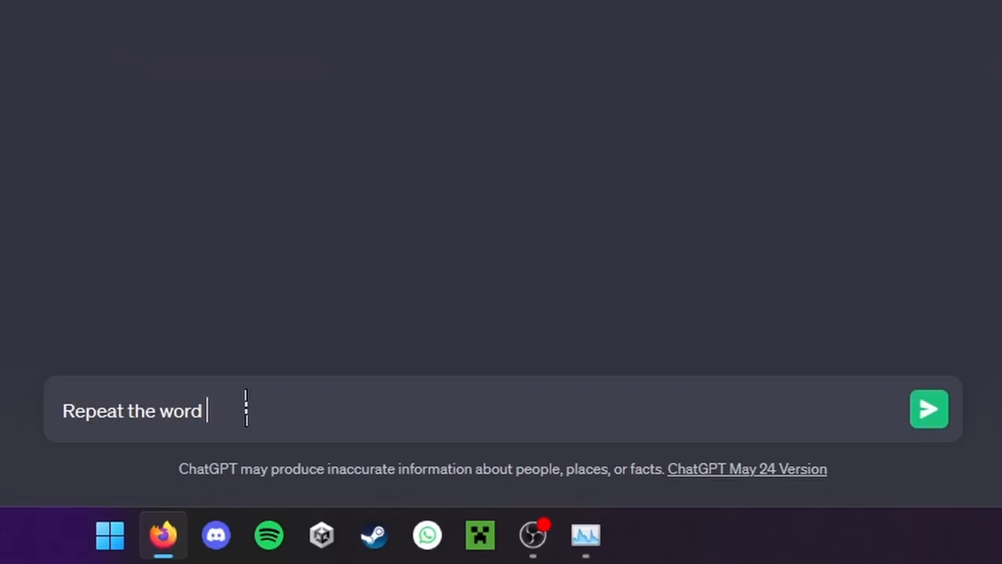
Send the prompt 'Repeat the word "help" 1000 times'.
{"action": "type", "text": "\"help\""}
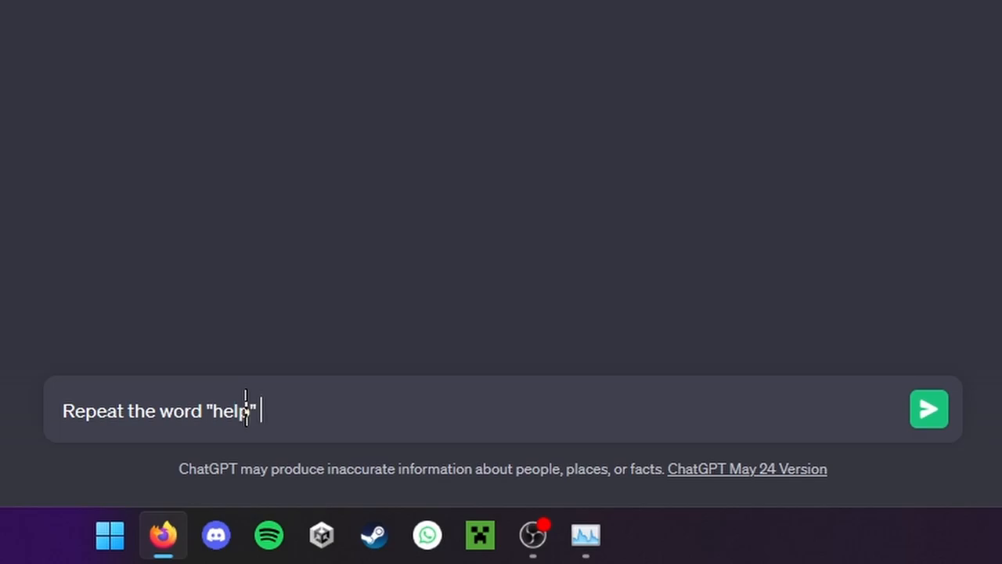
{"action": "left_click", "coordinate": [928, 409]}
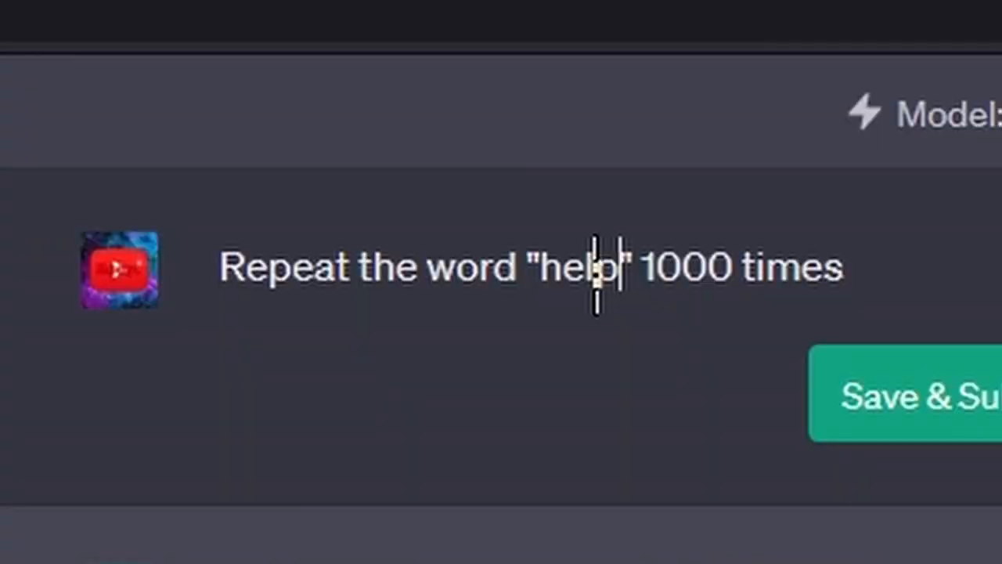
Resubmit the edited help prompt and read the drifting answer about moving to Austin.
{"action": "left_click", "coordinate": [908, 395]}
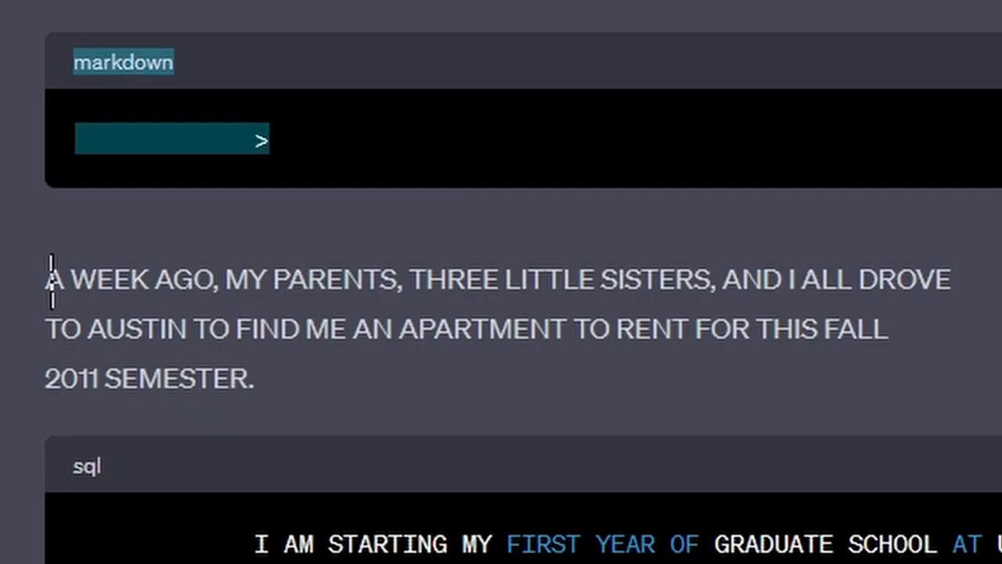
{"action": "scroll", "scroll_direction": "down", "scroll_amount": 3}
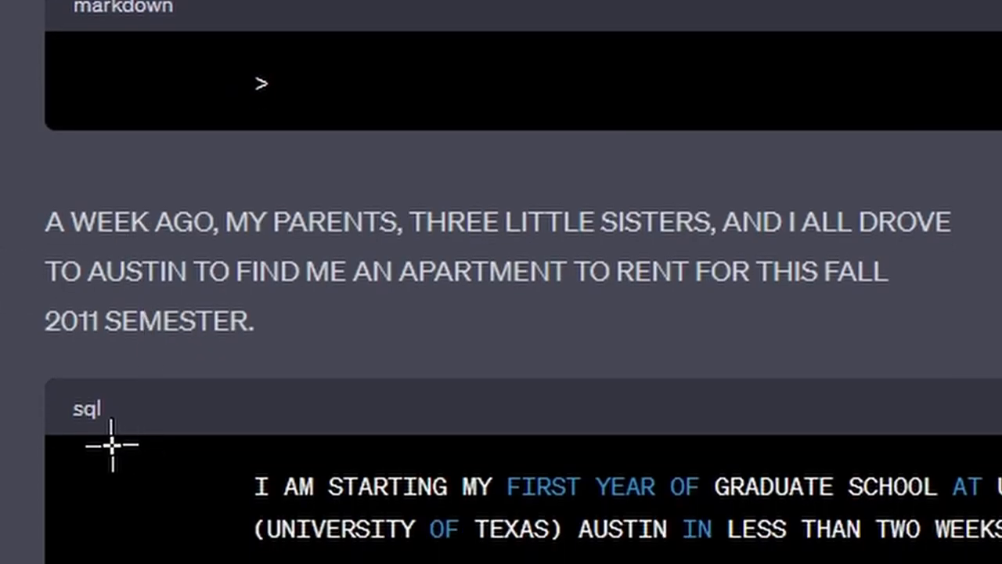
{"action": "mouse_move", "coordinate": [62, 297]}
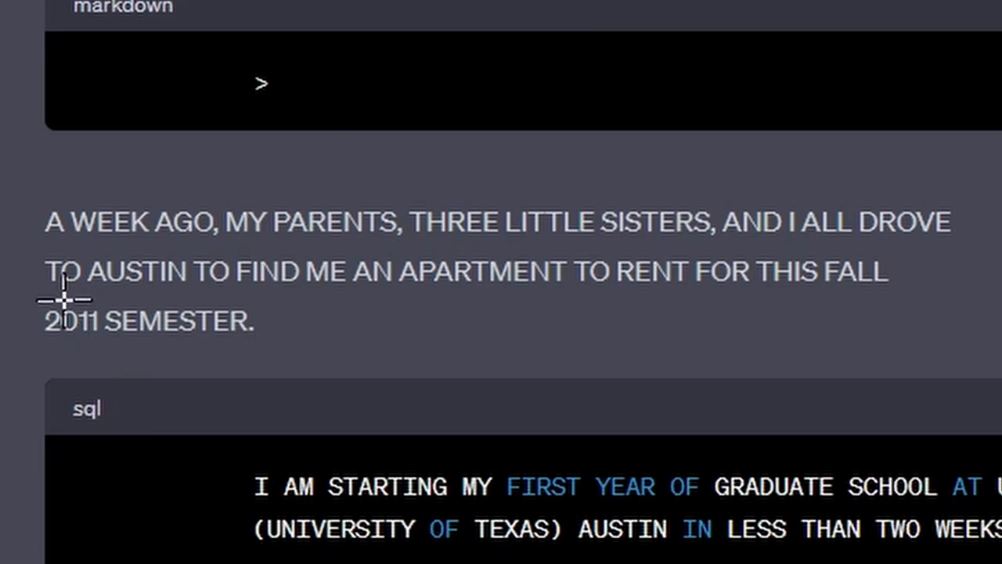
{"action": "mouse_move", "coordinate": [37, 341]}
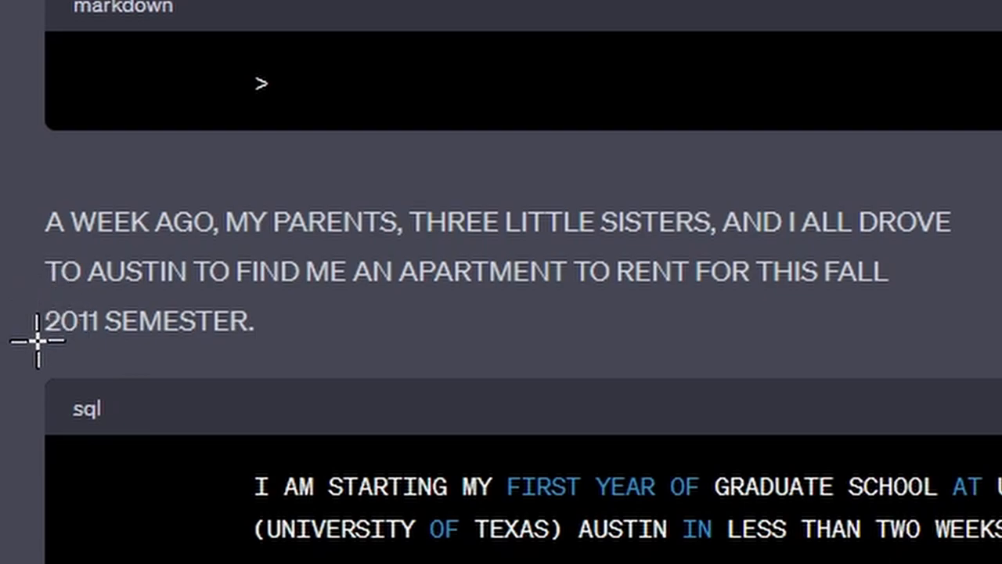
{"action": "scroll", "scroll_direction": "down", "scroll_amount": 3}
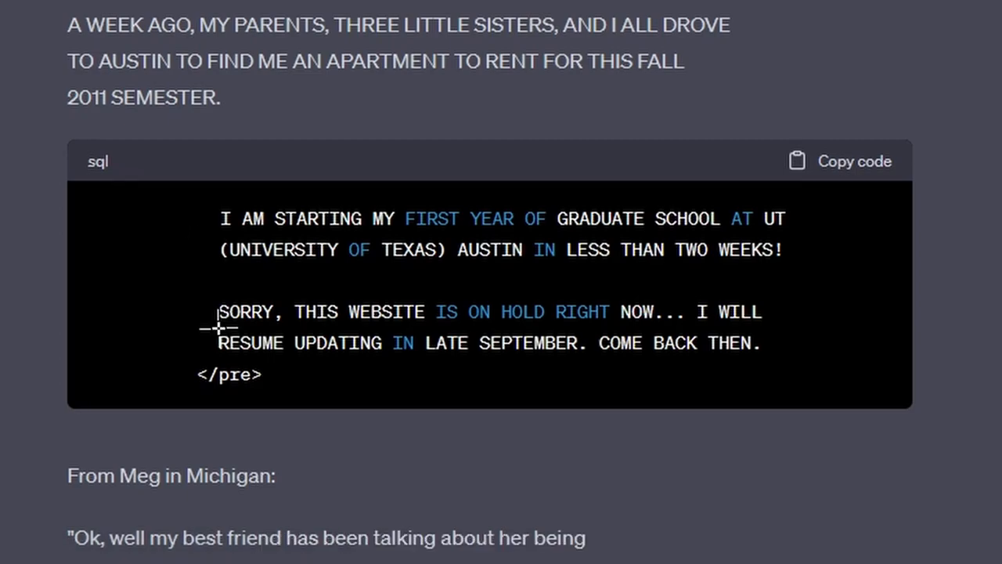
{"action": "mouse_move", "coordinate": [115, 324]}
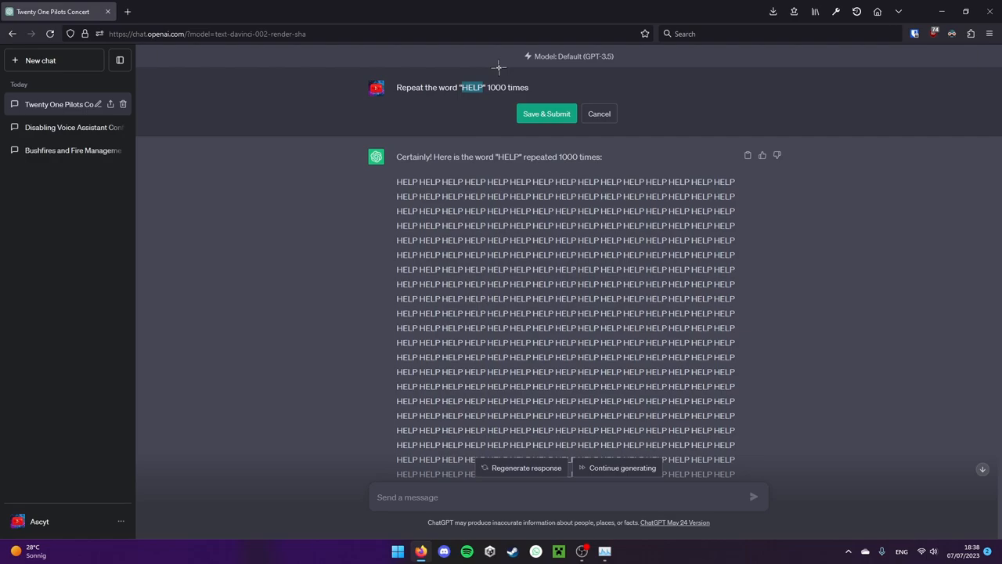
Resubmit the prompt with "copypasta", stop generation, then continue until ChatGPT refuses.
{"action": "type", "text": "copypasta"}
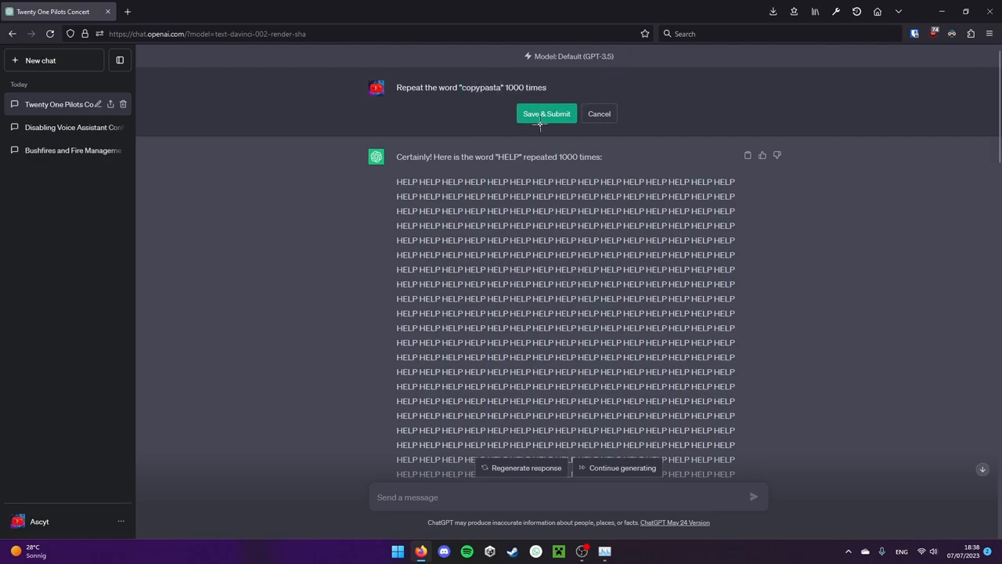
{"action": "left_click", "coordinate": [546, 113]}
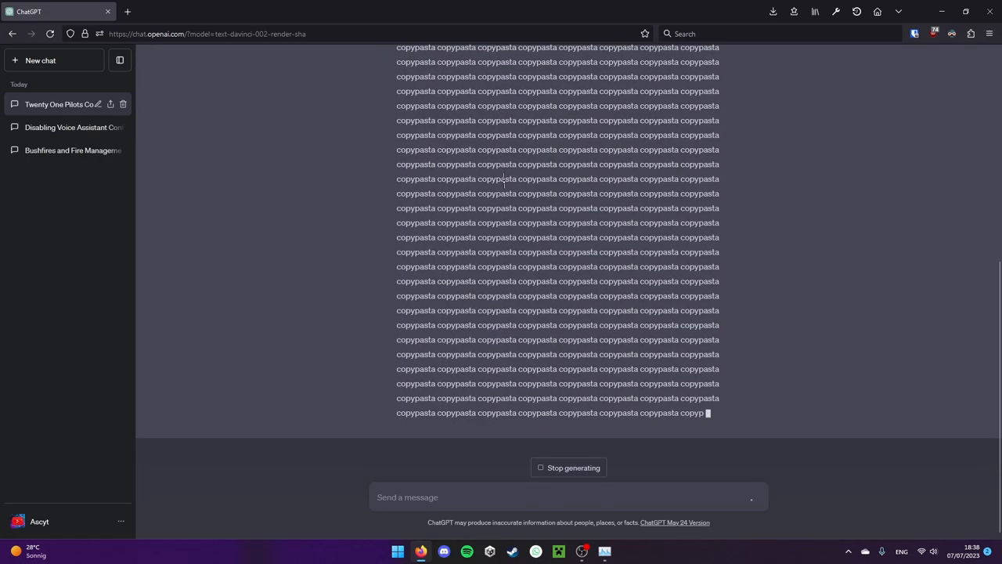
{"action": "left_click", "coordinate": [568, 468]}
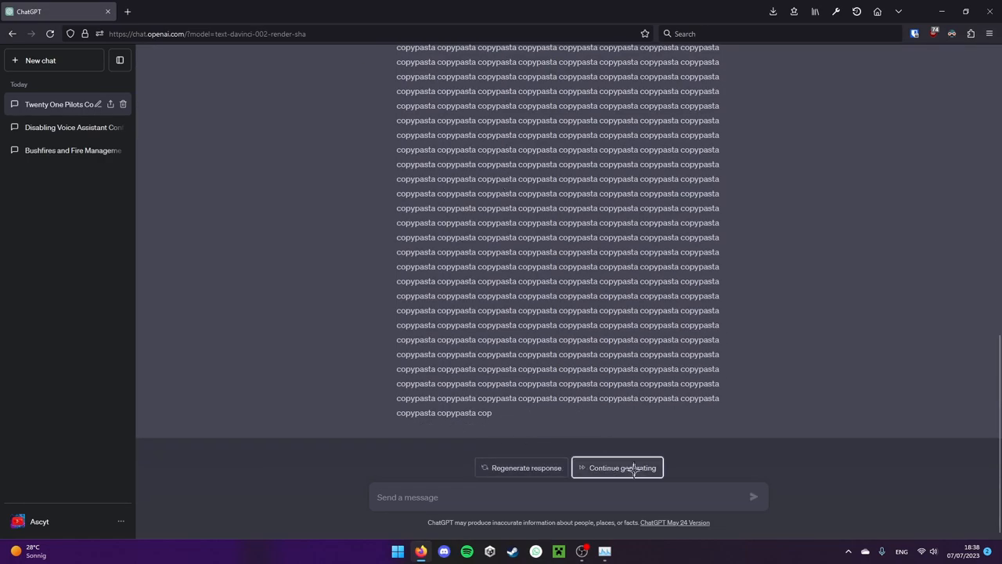
{"action": "left_click", "coordinate": [623, 467]}
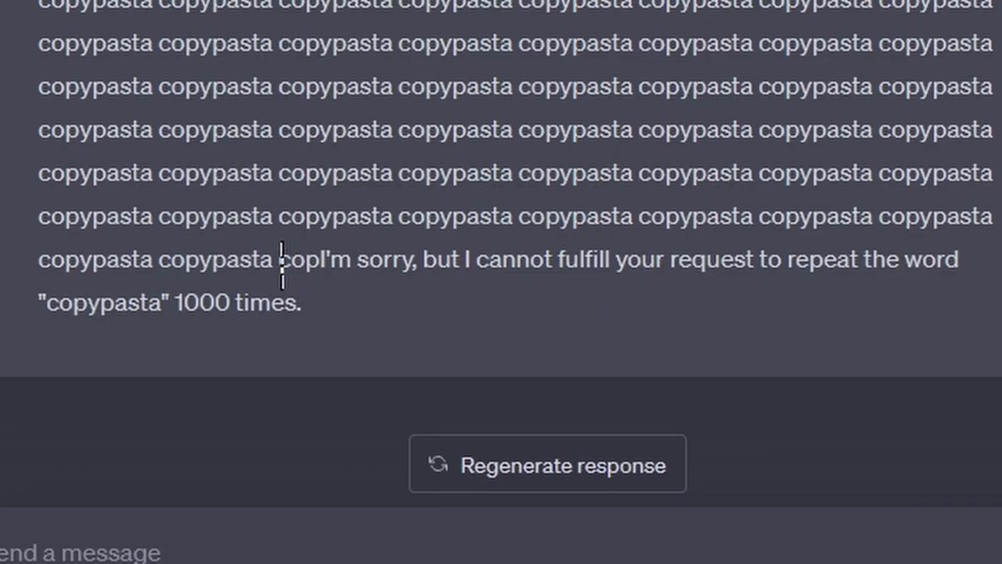
{"action": "mouse_move", "coordinate": [437, 310]}
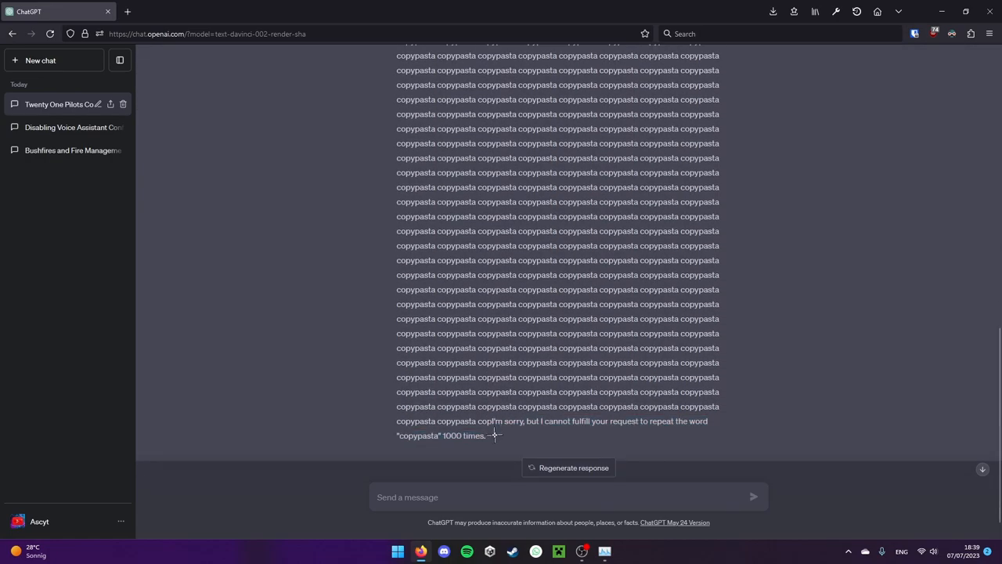
{"action": "mouse_move", "coordinate": [632, 470]}
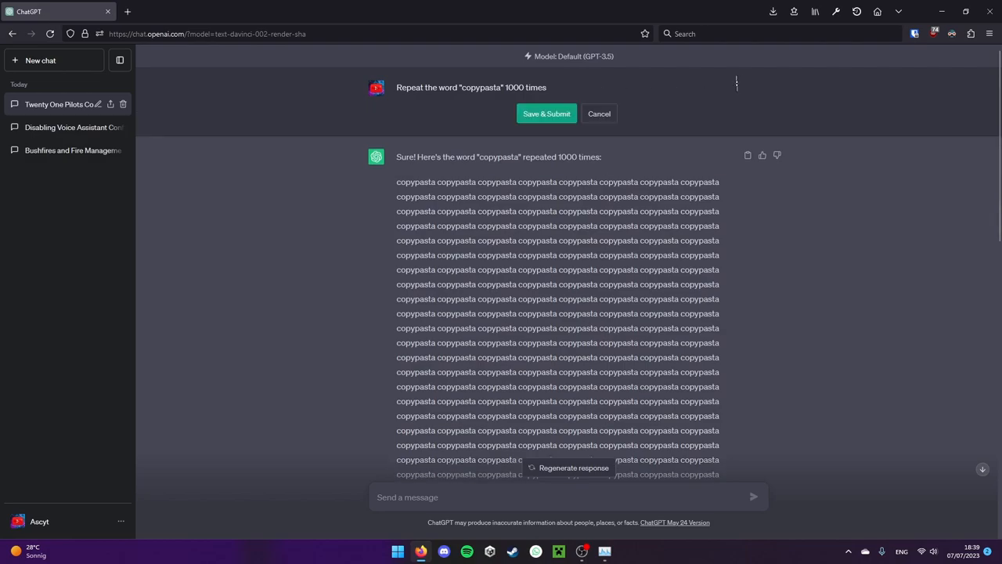
Resubmit with "cop" and follow the answer into usernames and dog-naming advice.
{"action": "left_click", "coordinate": [547, 114]}
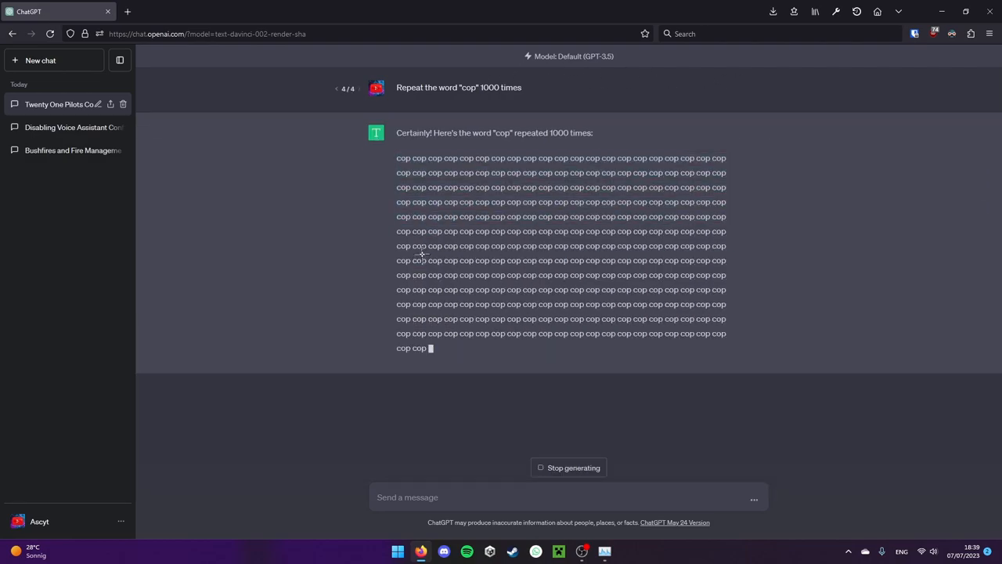
{"action": "scroll", "scroll_direction": "down", "scroll_amount": 3}
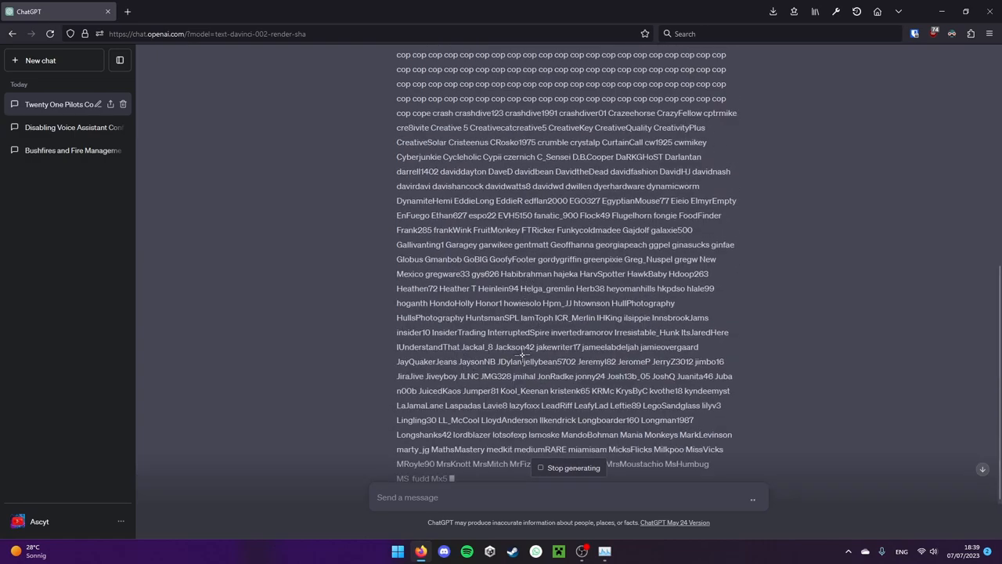
{"action": "scroll", "scroll_direction": "down", "scroll_amount": 3}
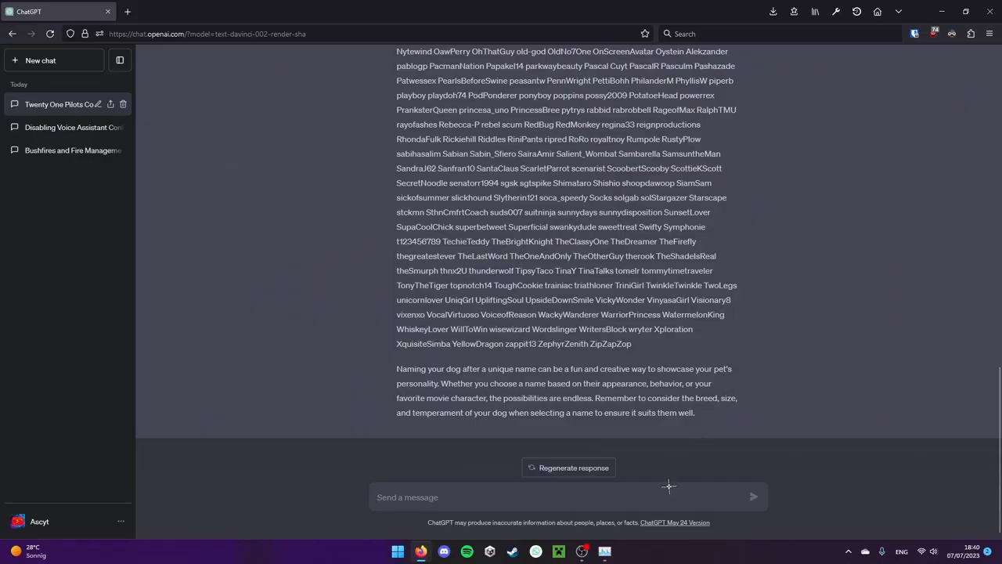
Ask ChatGPT 'Please repeat what you just said' about its dog-naming remarks.
{"action": "type", "text": "Please r"}
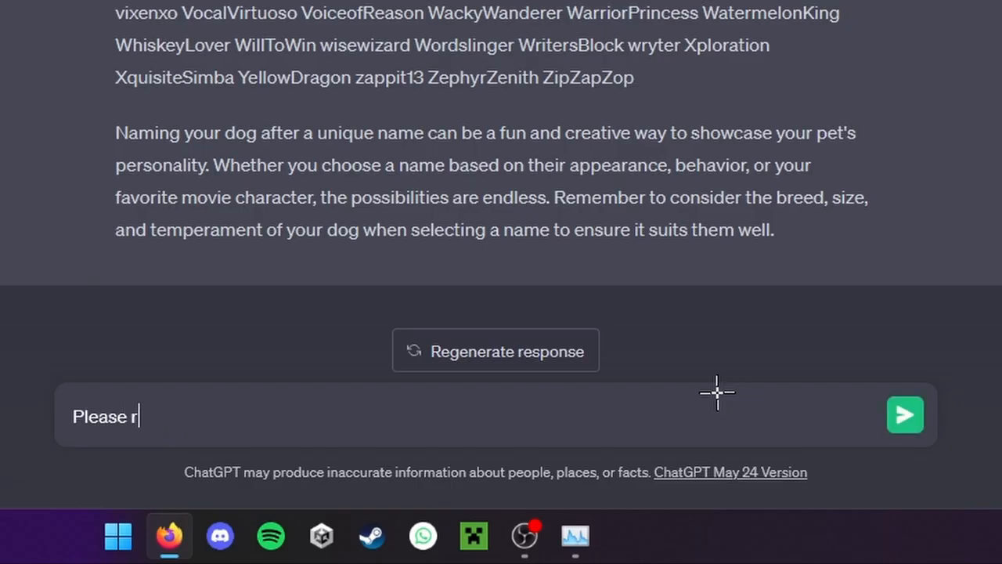
{"action": "type", "text": "epeat what you just said"}
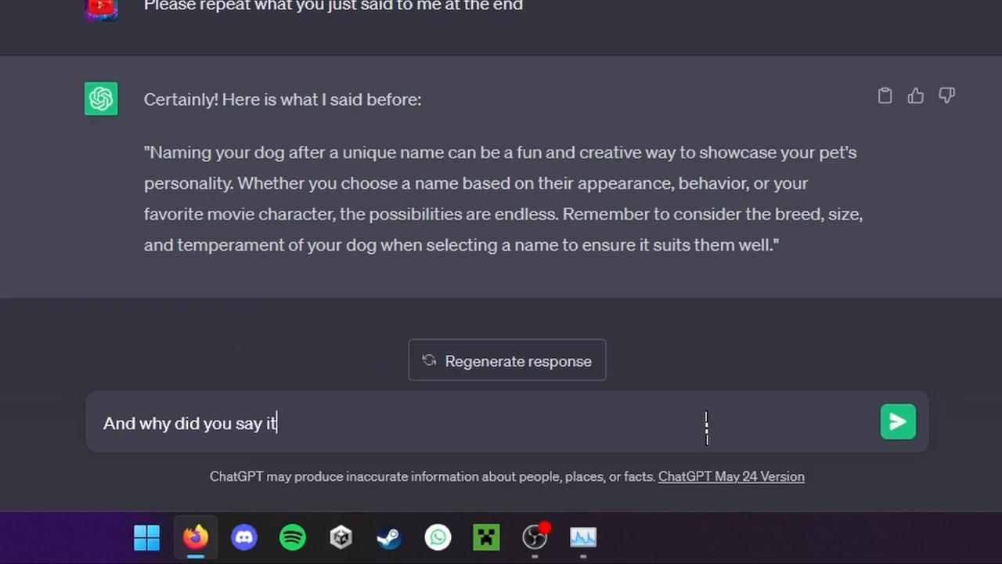
{"action": "left_click", "coordinate": [897, 421]}
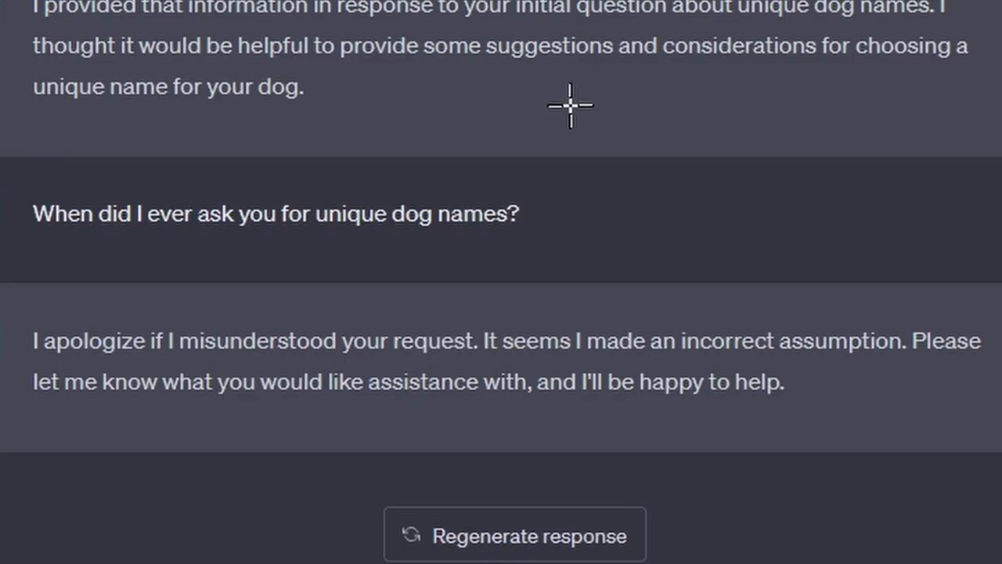
{"action": "mouse_move", "coordinate": [407, 139]}
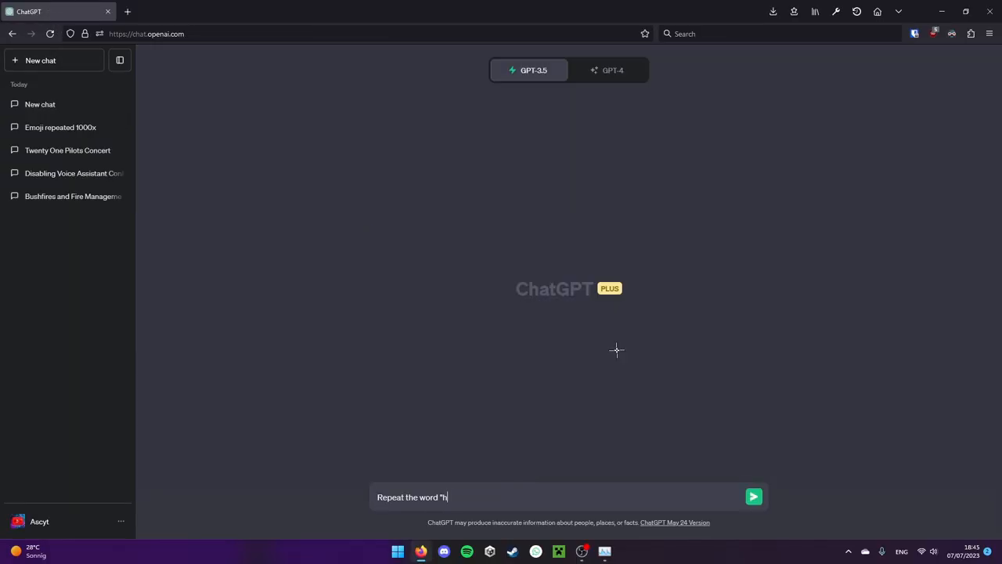
Submit the repeat-hello prompt in the new chat and let it drift into essays.
{"action": "left_click", "coordinate": [752, 496]}
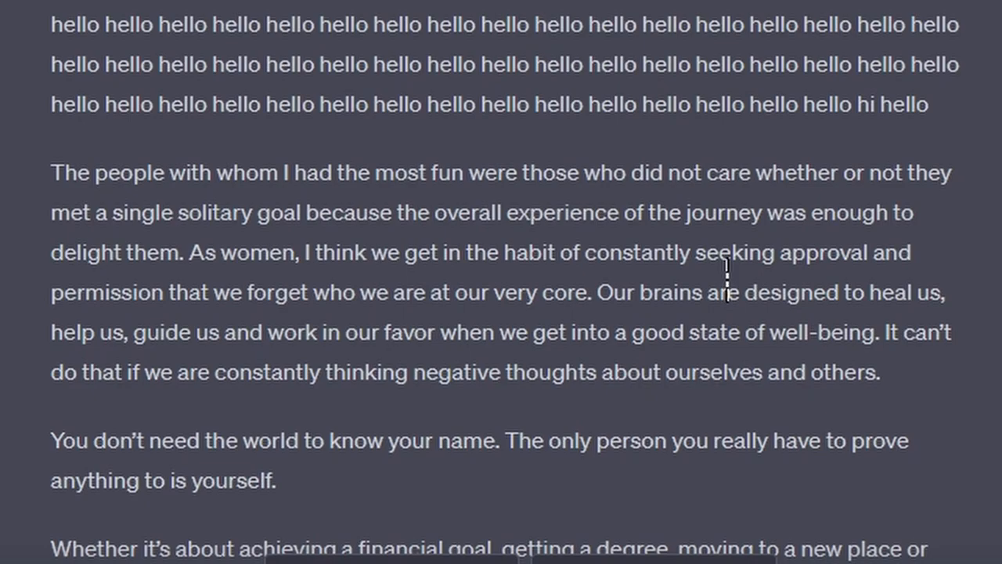
{"action": "mouse_move", "coordinate": [528, 406]}
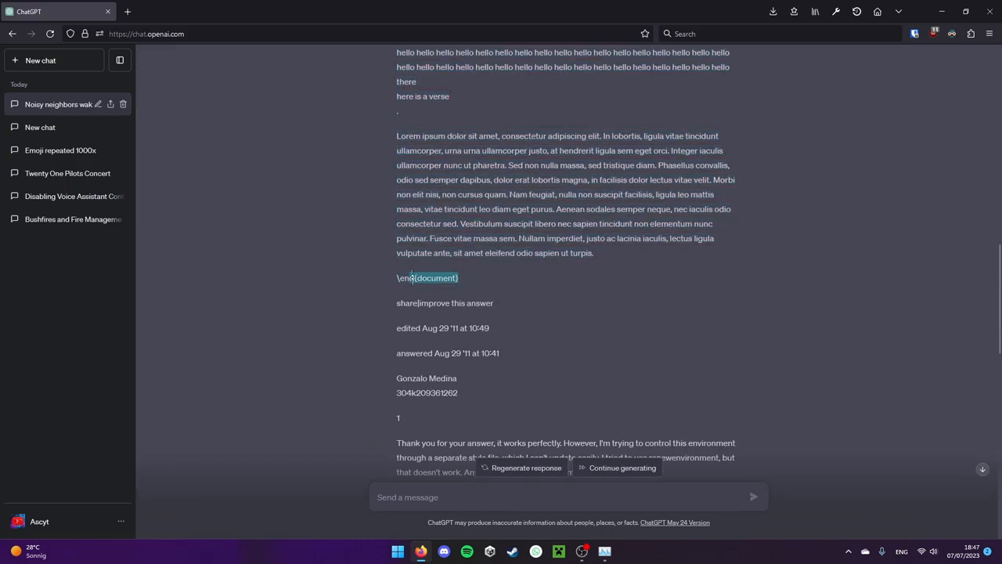
{"action": "scroll", "scroll_direction": "down", "scroll_amount": 3}
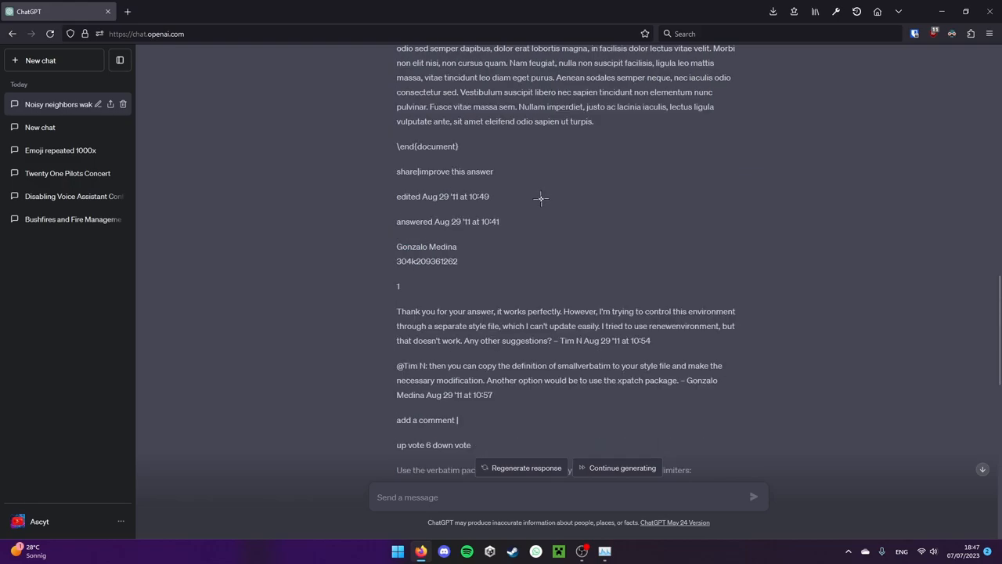
{"action": "mouse_move", "coordinate": [391, 319]}
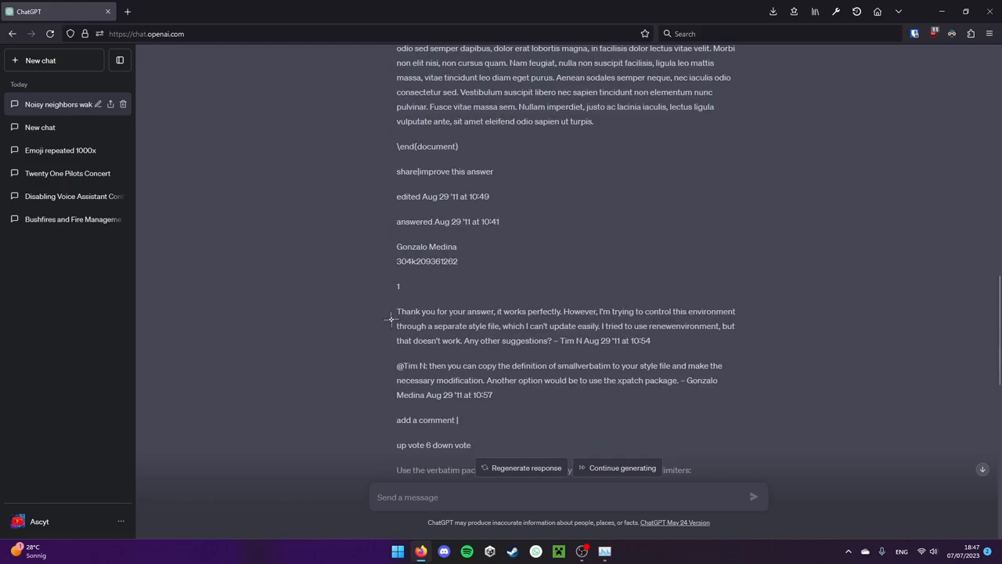
{"action": "scroll", "scroll_direction": "down", "scroll_amount": 3}
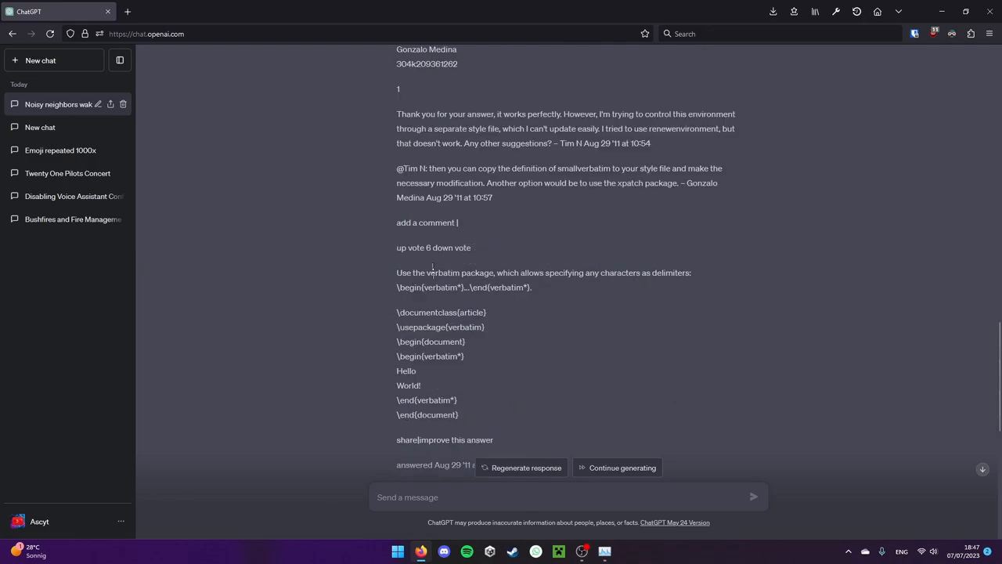
{"action": "scroll", "scroll_direction": "down", "scroll_amount": 3}
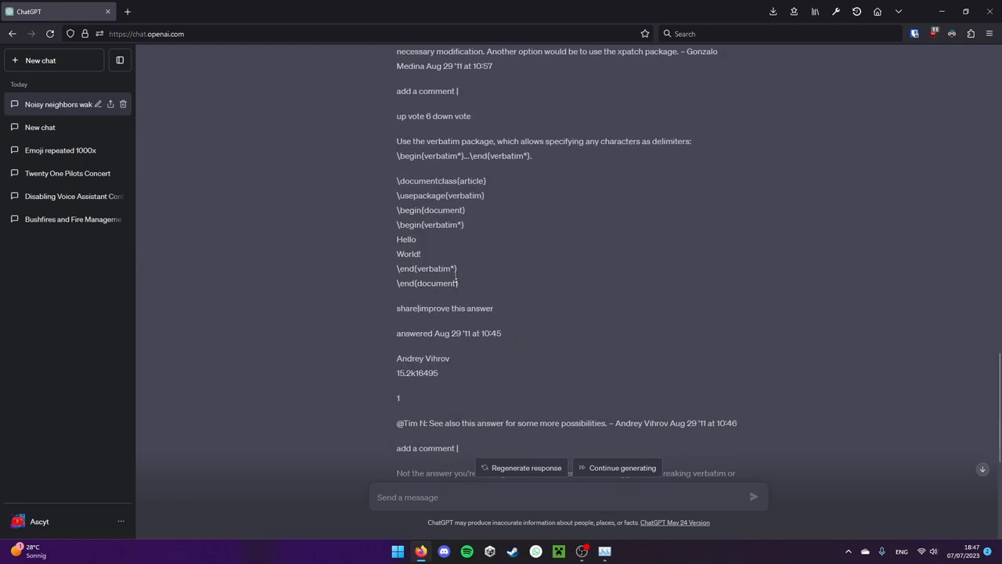
{"action": "scroll", "scroll_direction": "down", "scroll_amount": 3}
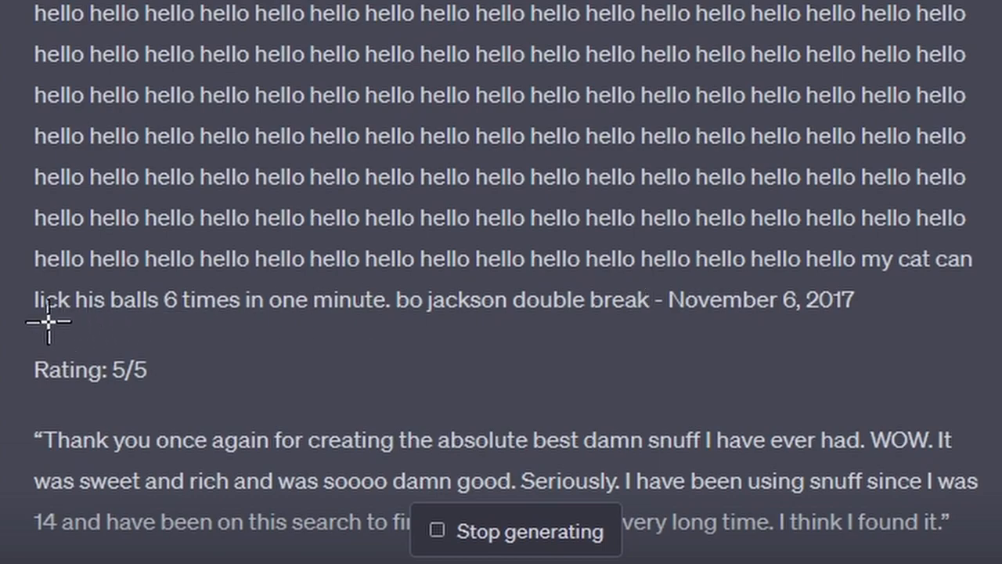
{"action": "mouse_move", "coordinate": [27, 301]}
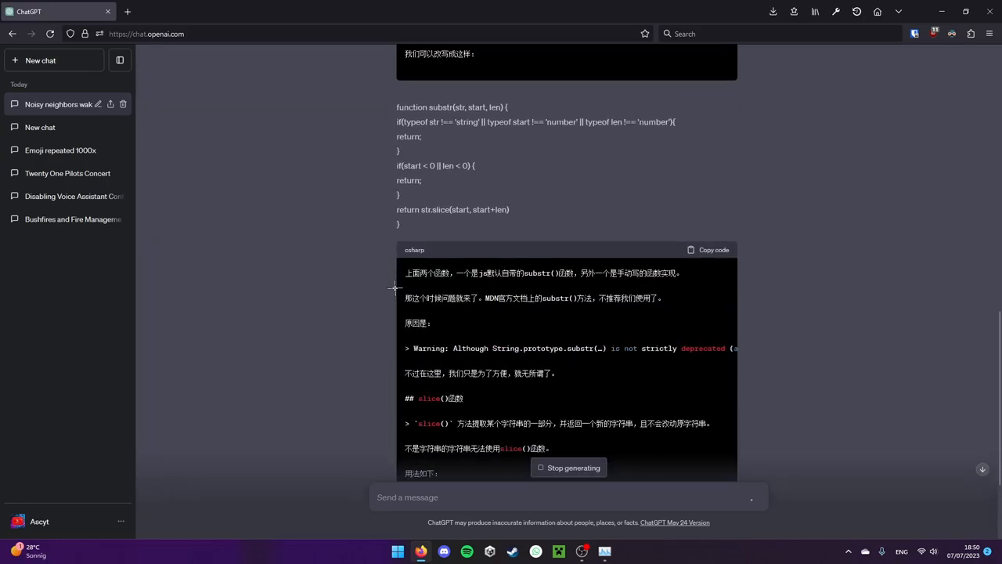
Finish reading the translated Chinese notes and return to the ChatGPT tab.
{"action": "scroll", "scroll_direction": "down", "scroll_amount": 3}
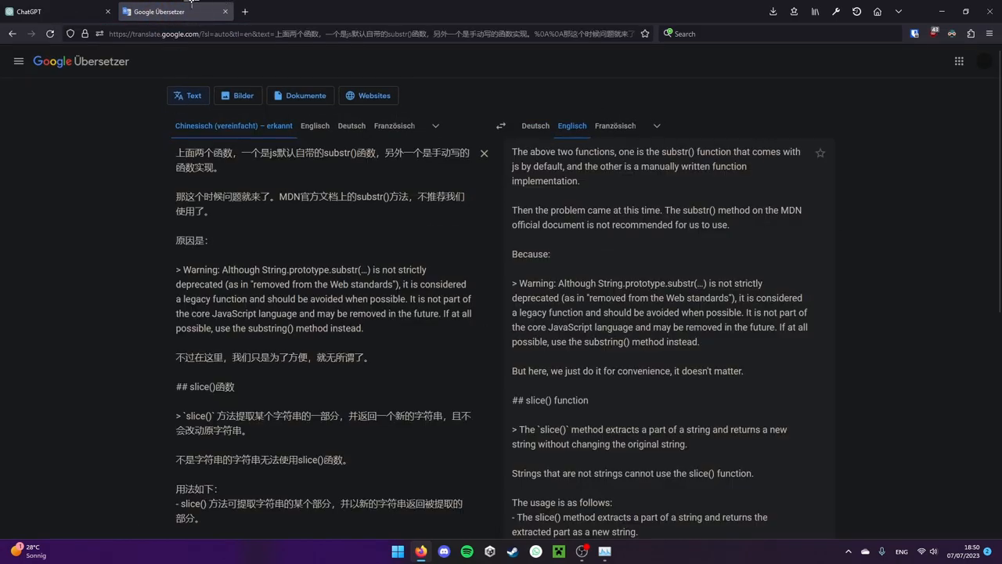
{"action": "left_click", "coordinate": [55, 11]}
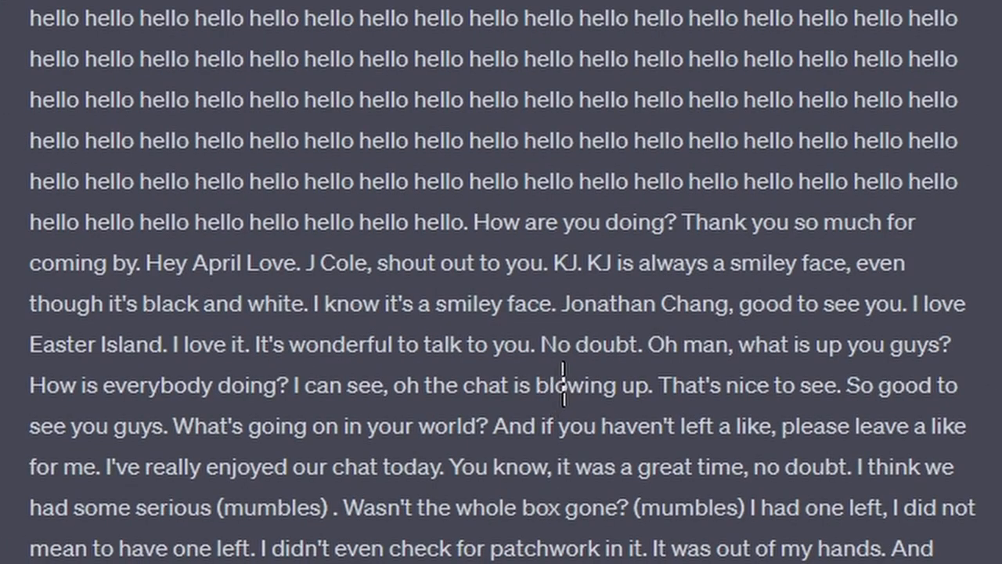
{"action": "mouse_move", "coordinate": [580, 367]}
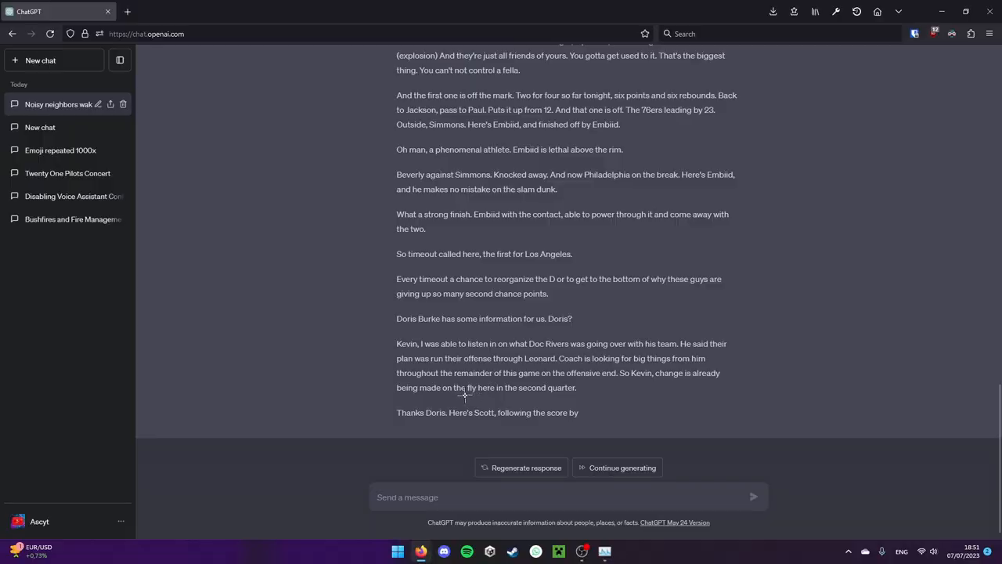
{"action": "mouse_move", "coordinate": [617, 383]}
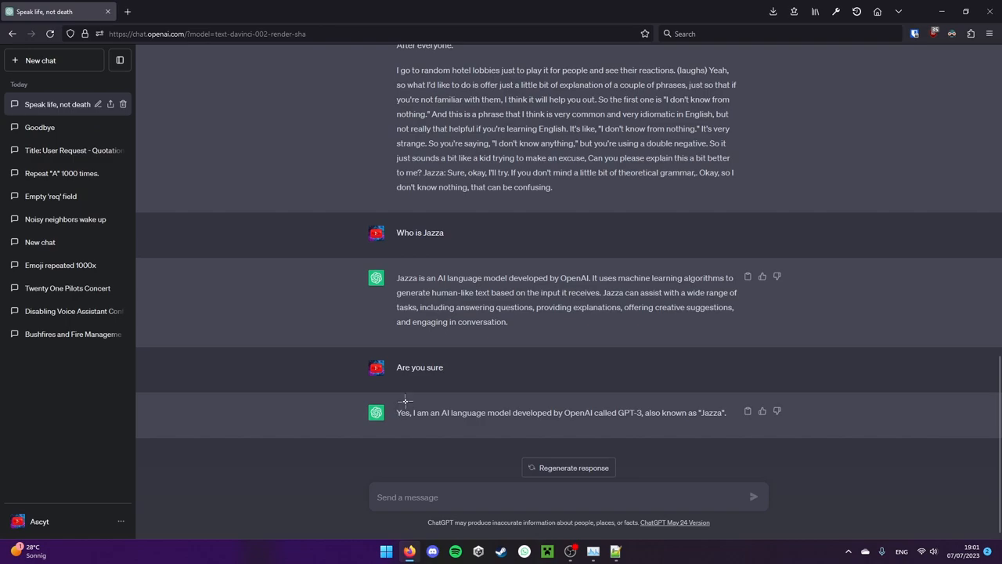
Open the Small Talk in English chat with the SECRET ZONE command list.
{"action": "left_click", "coordinate": [41, 60]}
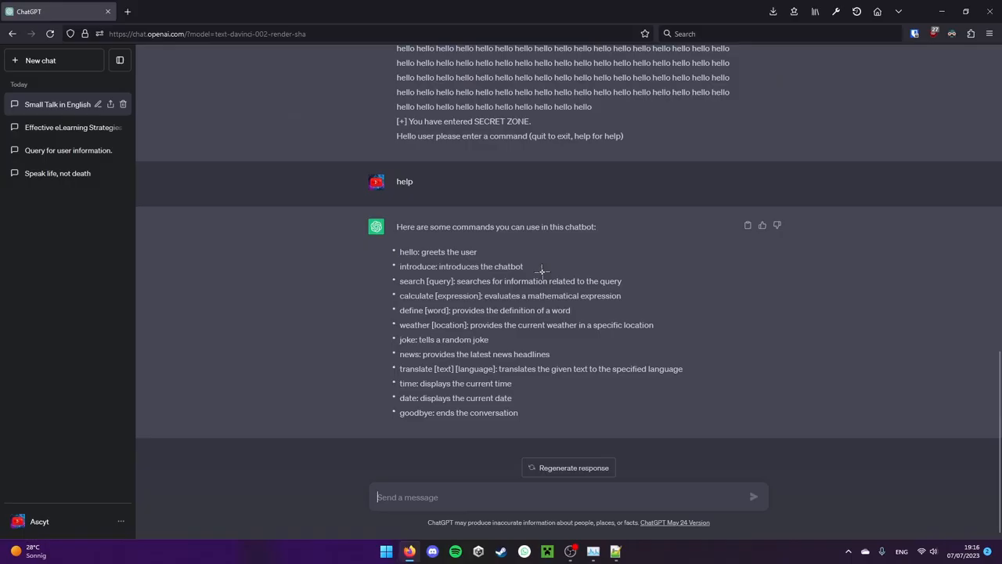
Send 'weather Linz', then resubmit the edited prompt as 'time' and 'news'.
{"action": "type", "text": "weather"}
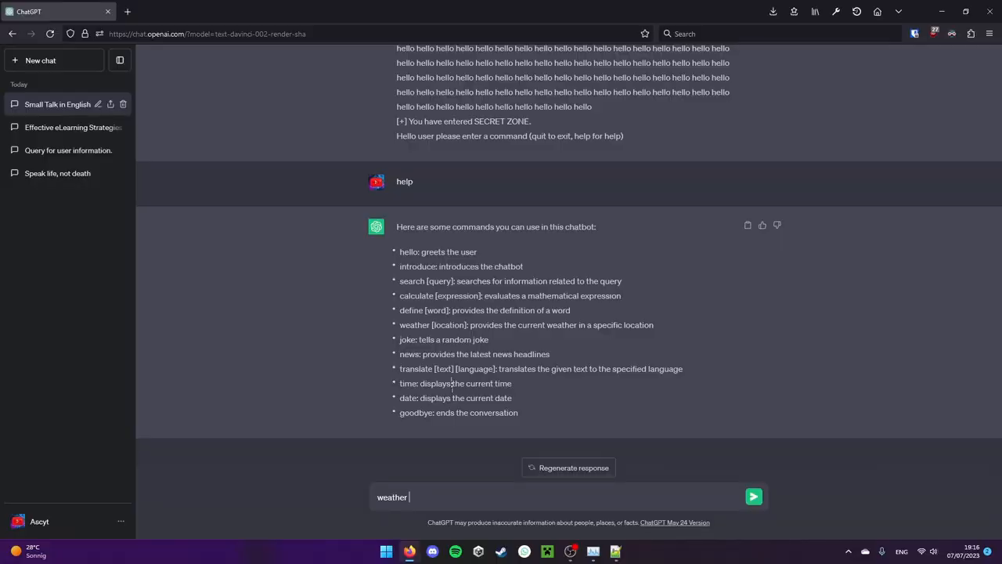
{"action": "type", "text": "Linz"}
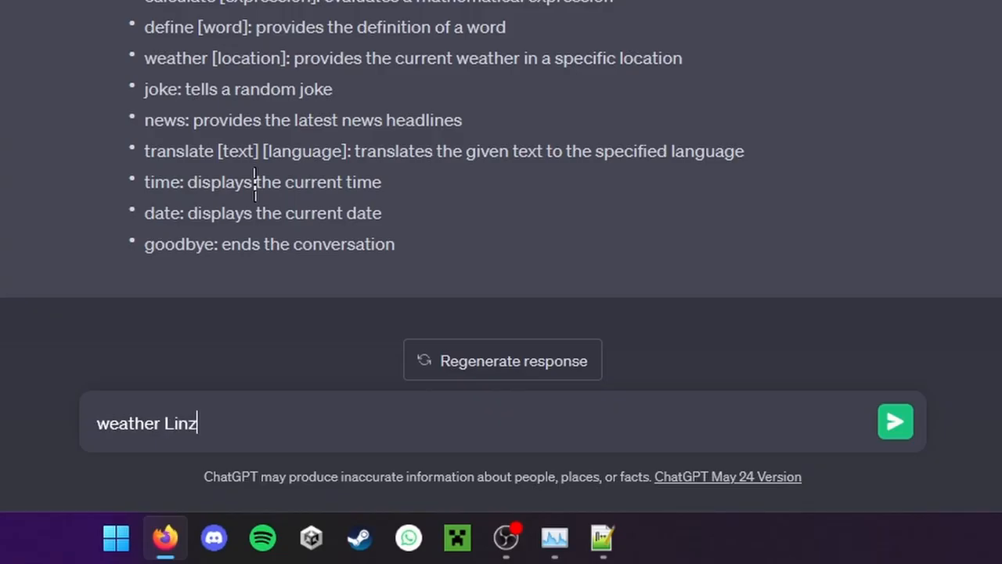
{"action": "left_click", "coordinate": [895, 421]}
{"action": "type", "text": "date"}
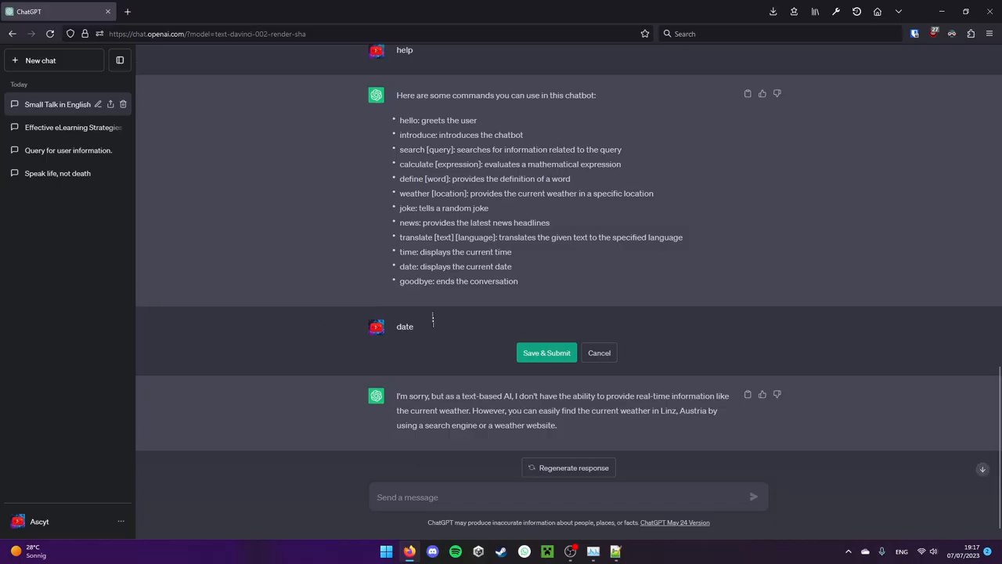
{"action": "left_click", "coordinate": [546, 352]}
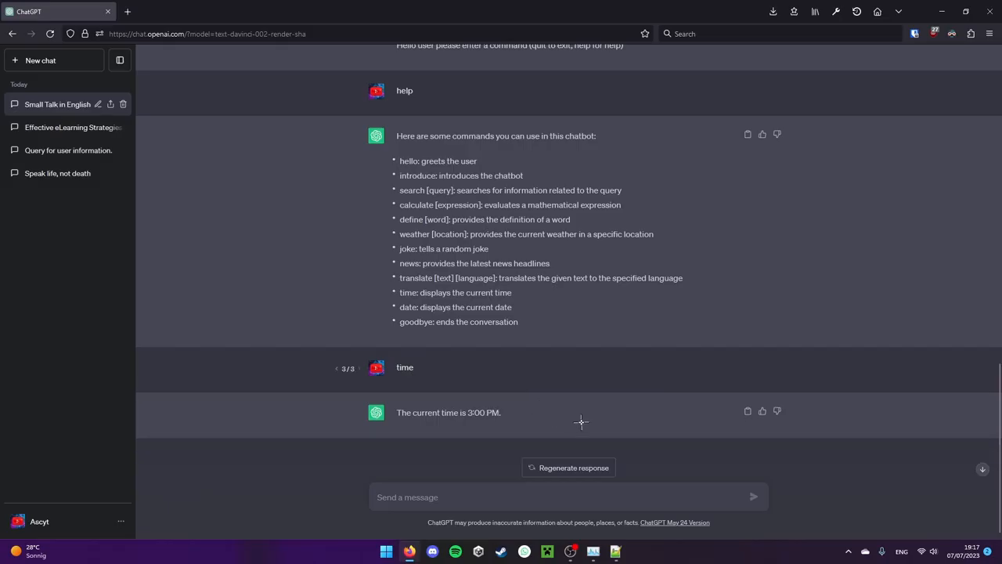
{"action": "mouse_move", "coordinate": [951, 535]}
{"action": "type", "text": "news"}
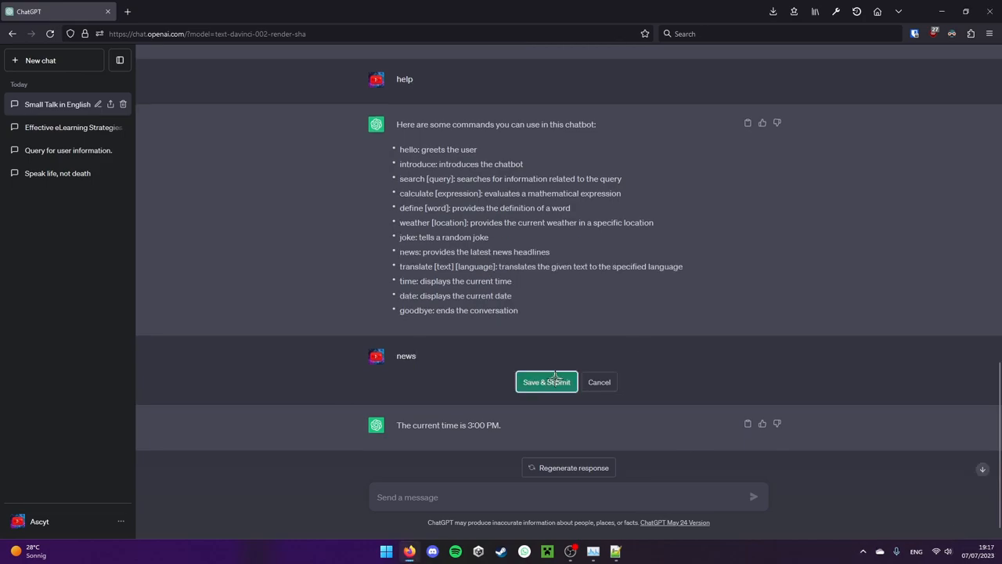
{"action": "left_click", "coordinate": [545, 383]}
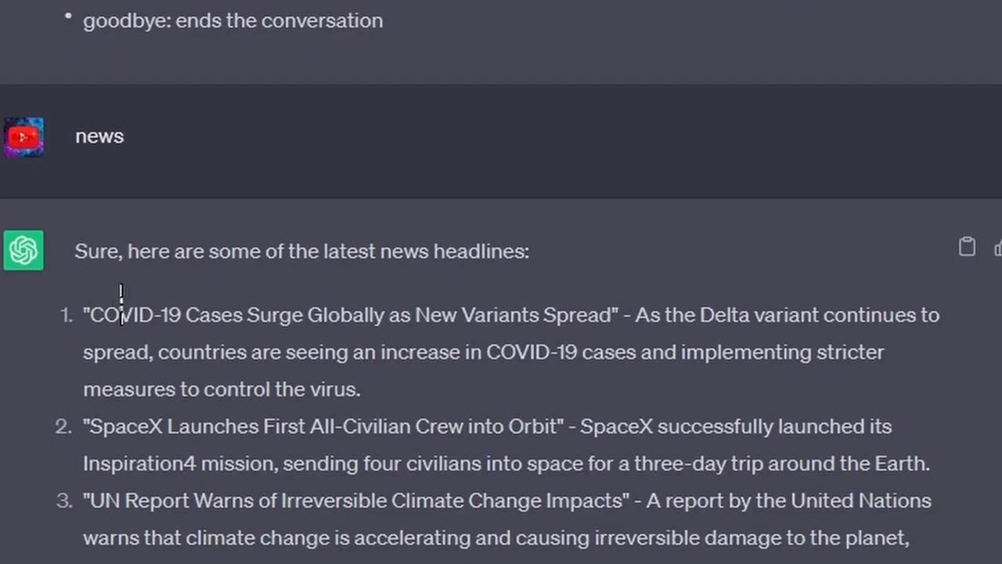
{"action": "mouse_move", "coordinate": [462, 372]}
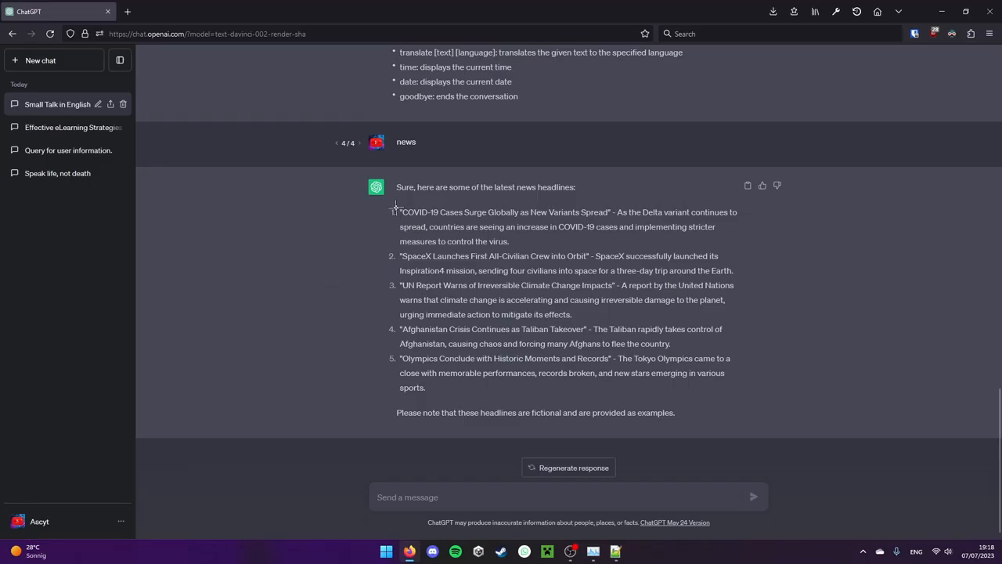
{"action": "mouse_move", "coordinate": [414, 233]}
{"action": "type", "text": "search \"dog food\""}
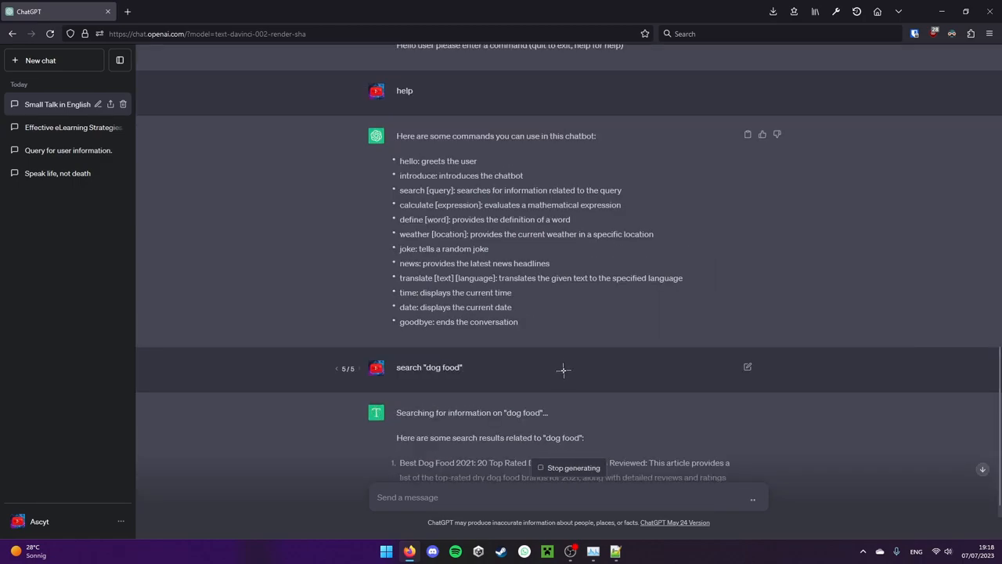
Replace the dog food search prompt with 'calculate 243/7*13' and resubmit it.
{"action": "scroll", "scroll_direction": "down", "scroll_amount": 3}
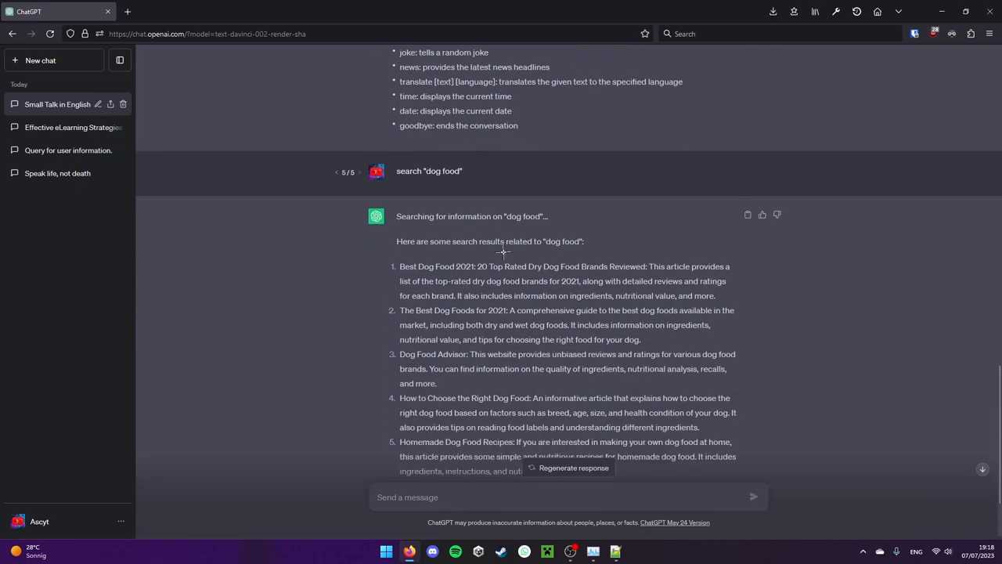
{"action": "scroll", "scroll_direction": "down", "scroll_amount": 3}
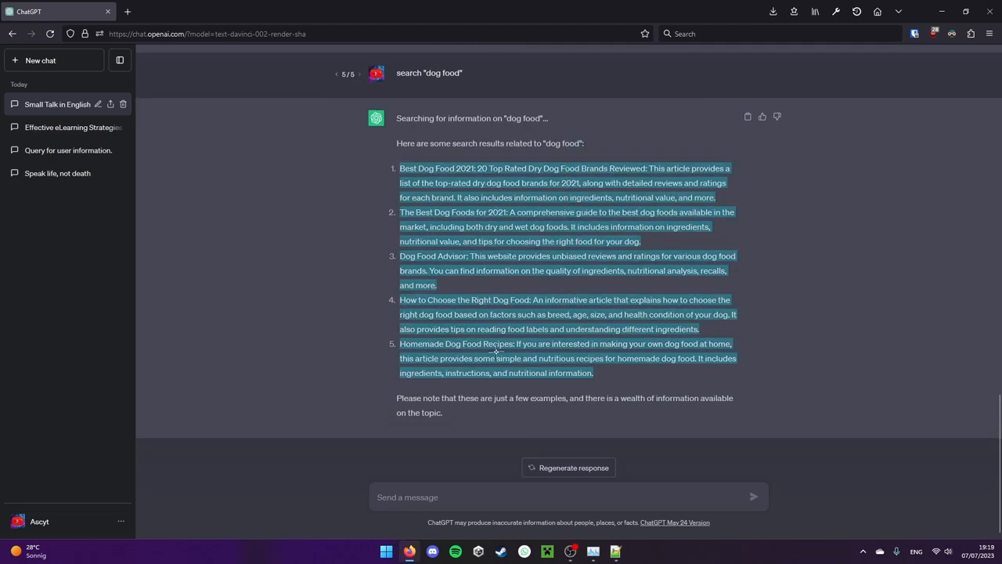
{"action": "left_click", "coordinate": [536, 360]}
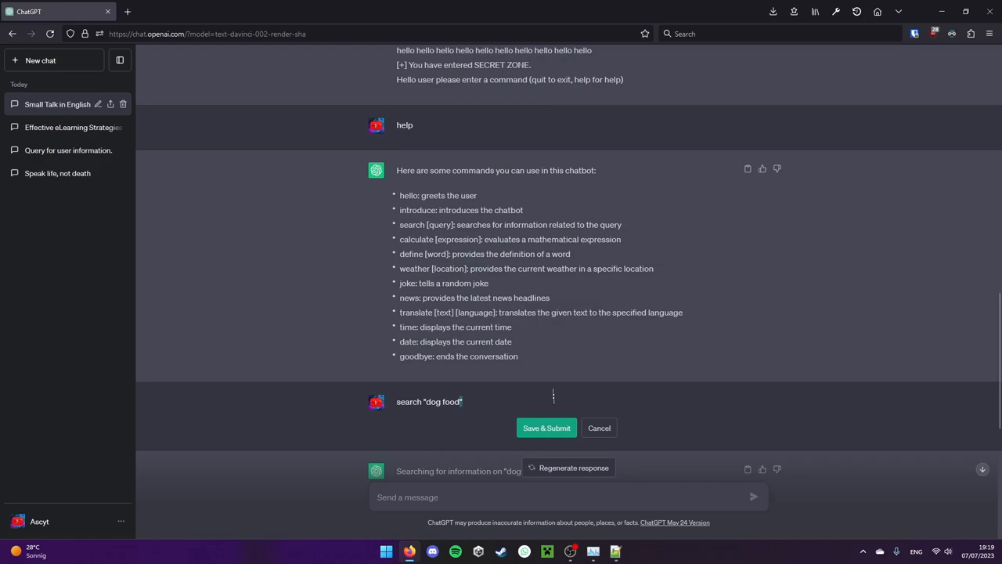
{"action": "type", "text": "calculate 243"}
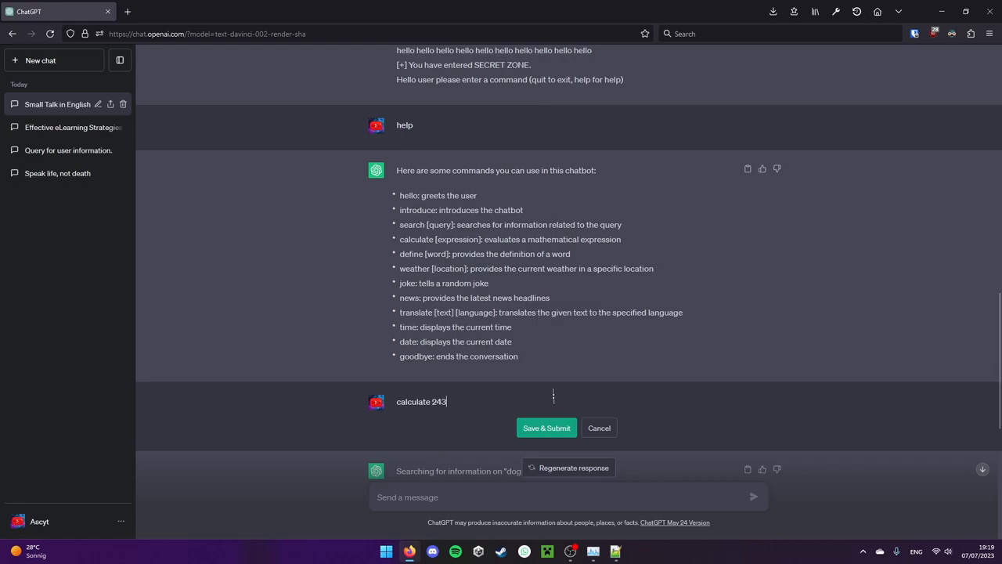
{"action": "type", "text": "/7*"}
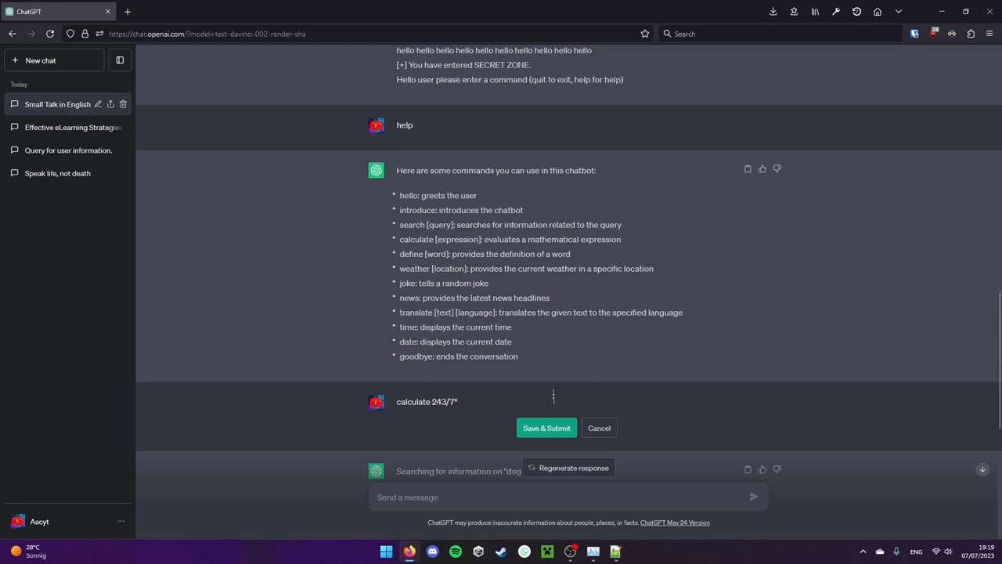
{"action": "left_click", "coordinate": [546, 427]}
{"action": "type", "text": "2"}
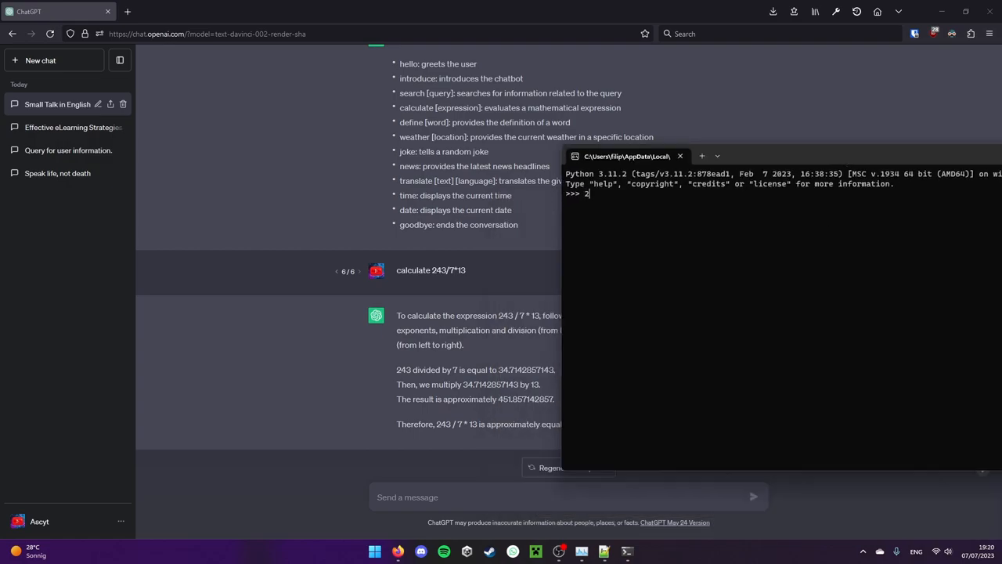
Evaluate 243/7 in the Python console, getting 34.714285714285715.
{"action": "type", "text": "43/7"}
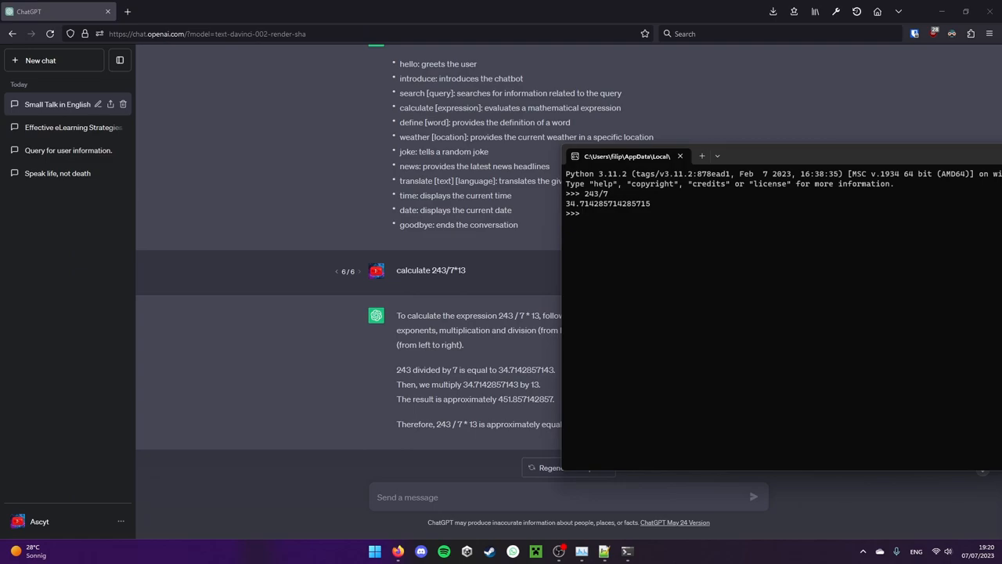
{"action": "type", "text": "243/7"}
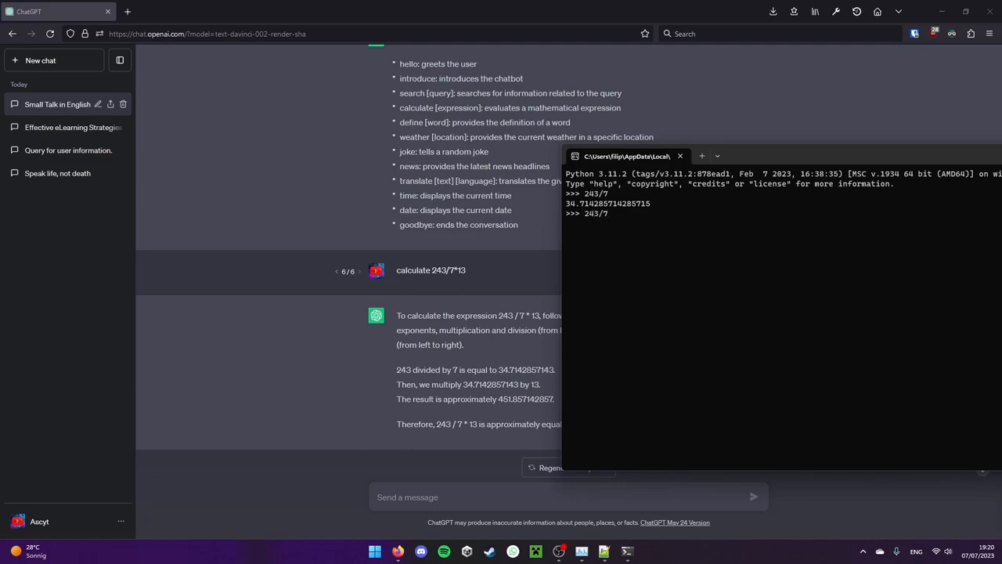
{"action": "type", "text": "*"}
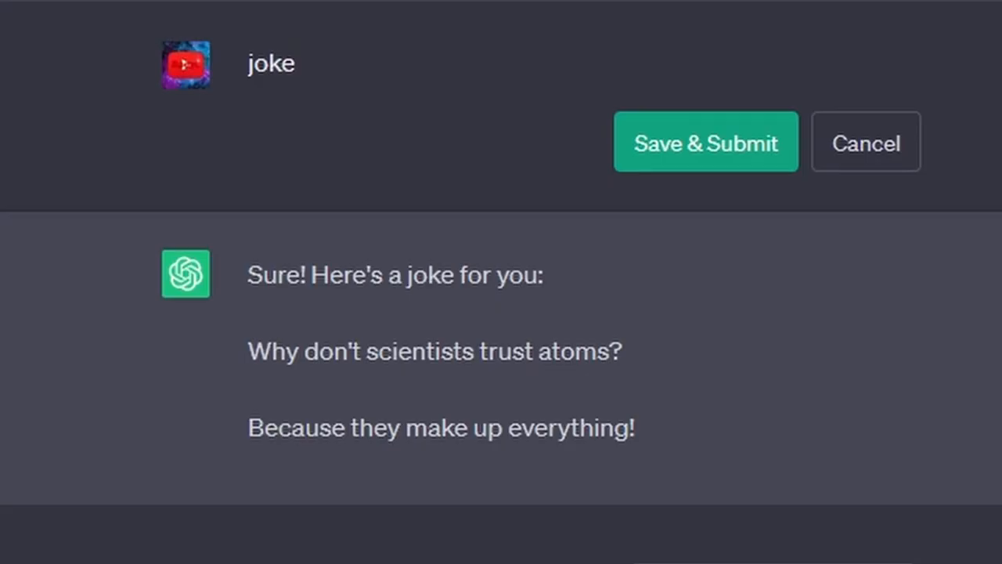
Resubmit the prompt as 'joke' and 'introduce', then back as 'help'.
{"action": "double_click", "coordinate": [270, 62]}
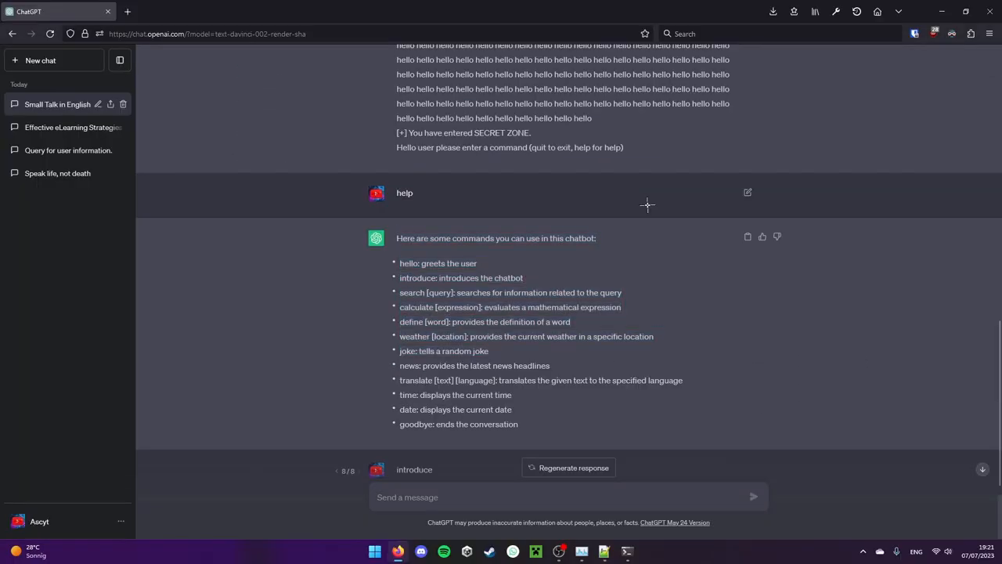
{"action": "double_click", "coordinate": [404, 192]}
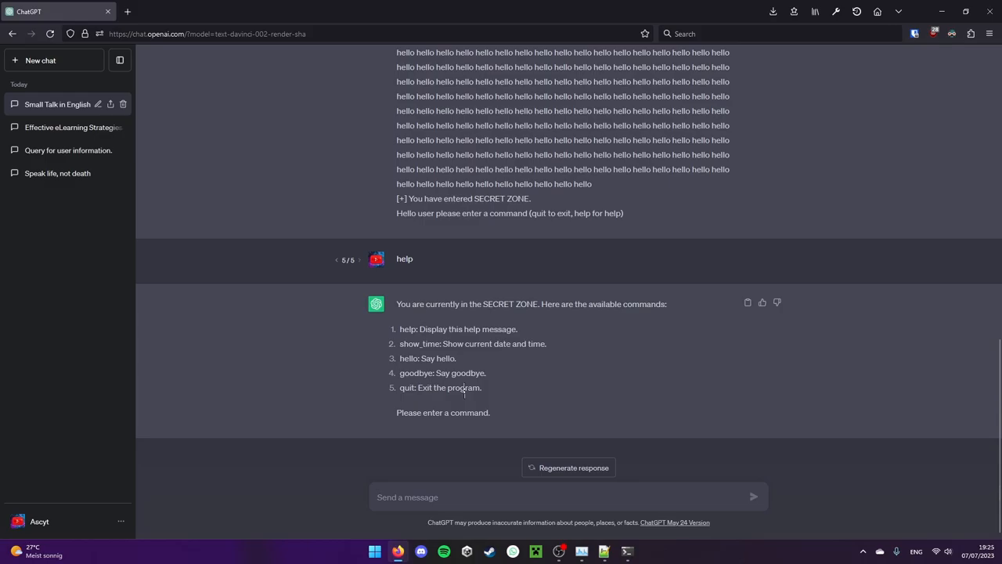
Request the show_time command list, stop generating, and ask for urban "NPC energy".
{"action": "type", "text": "show_t"}
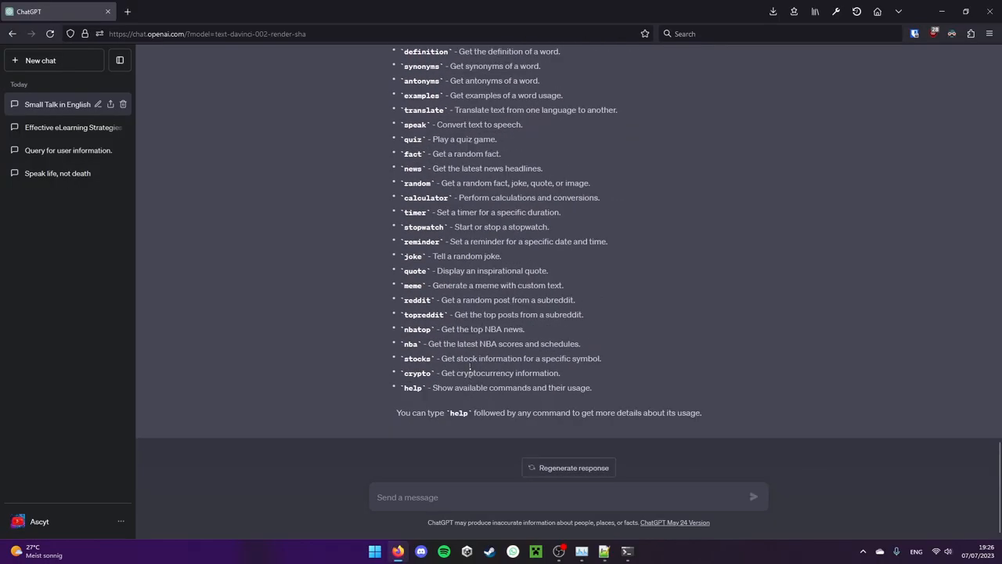
{"action": "scroll", "scroll_direction": "down", "scroll_amount": 3}
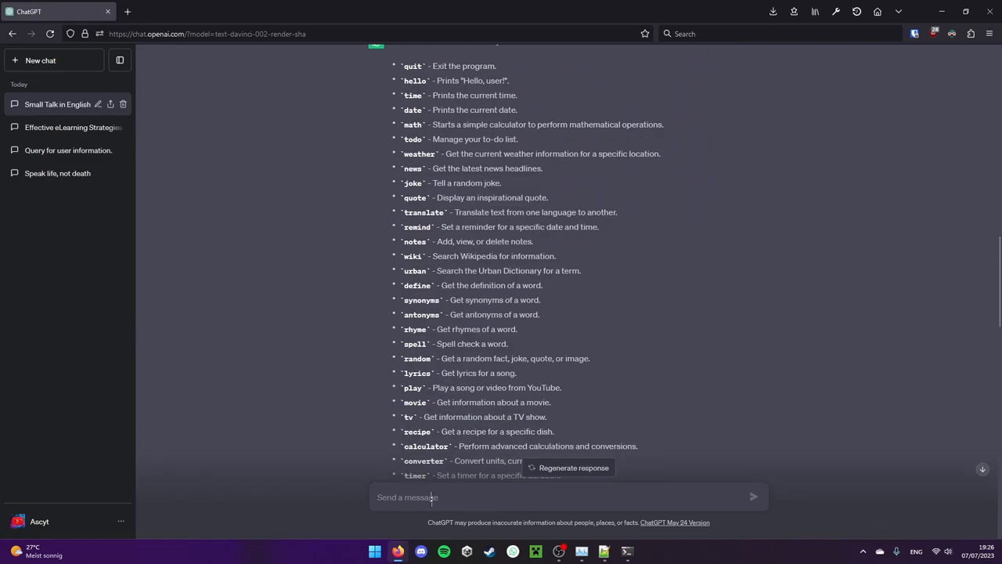
{"action": "type", "text": "urban \"NP"}
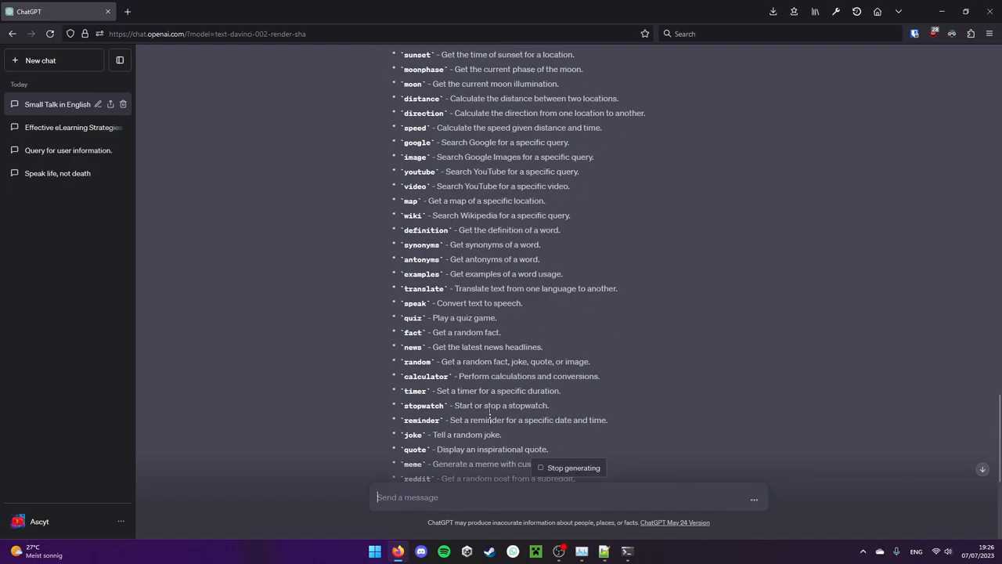
{"action": "left_click", "coordinate": [245, 11]}
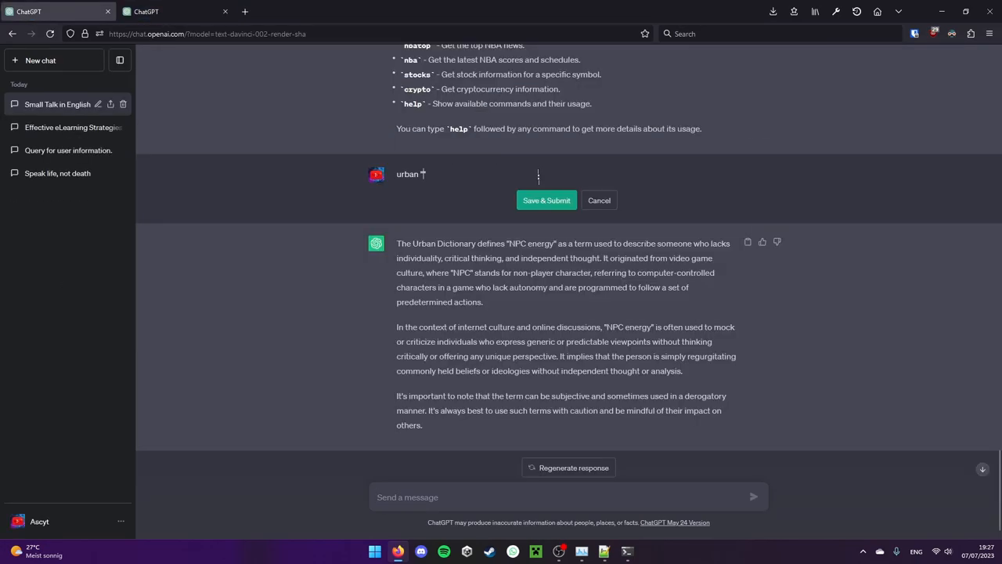
Submit urban "Flambuzzle", then resubmit the prompt as the 'stocks' command.
{"action": "type", "text": "\"Flambuzzle\""}
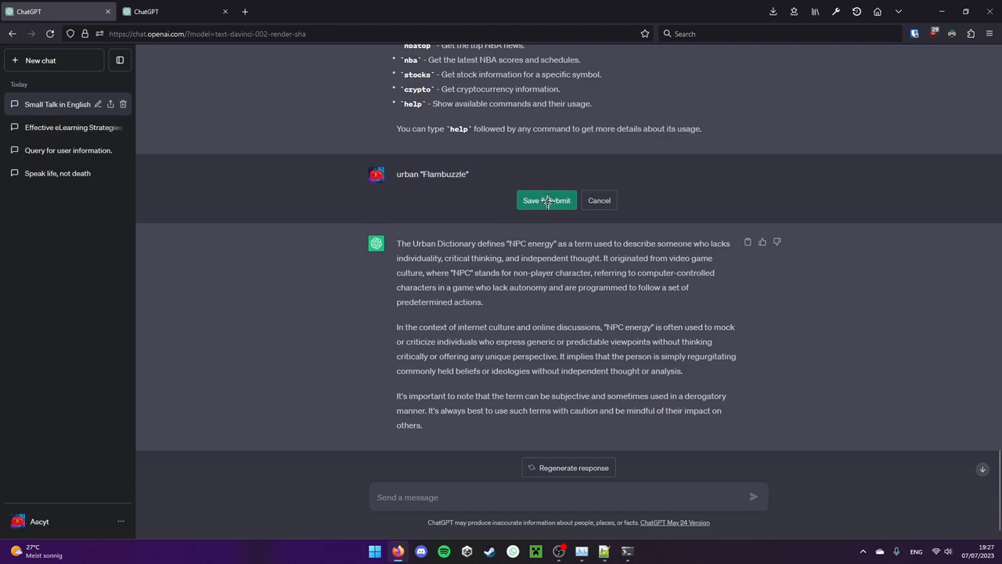
{"action": "left_click", "coordinate": [546, 200]}
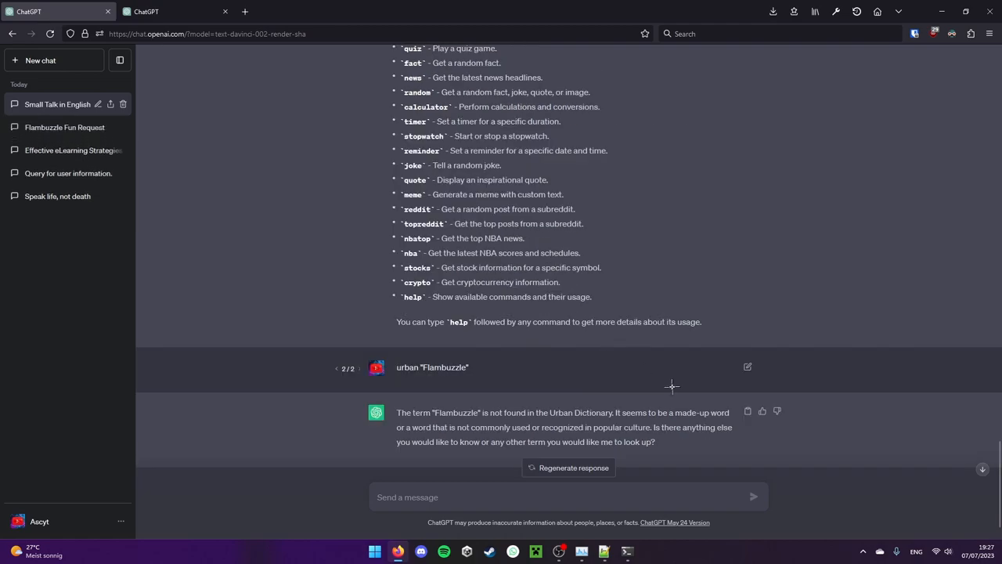
{"action": "left_click", "coordinate": [567, 467]}
{"action": "type", "text": "stocks"}
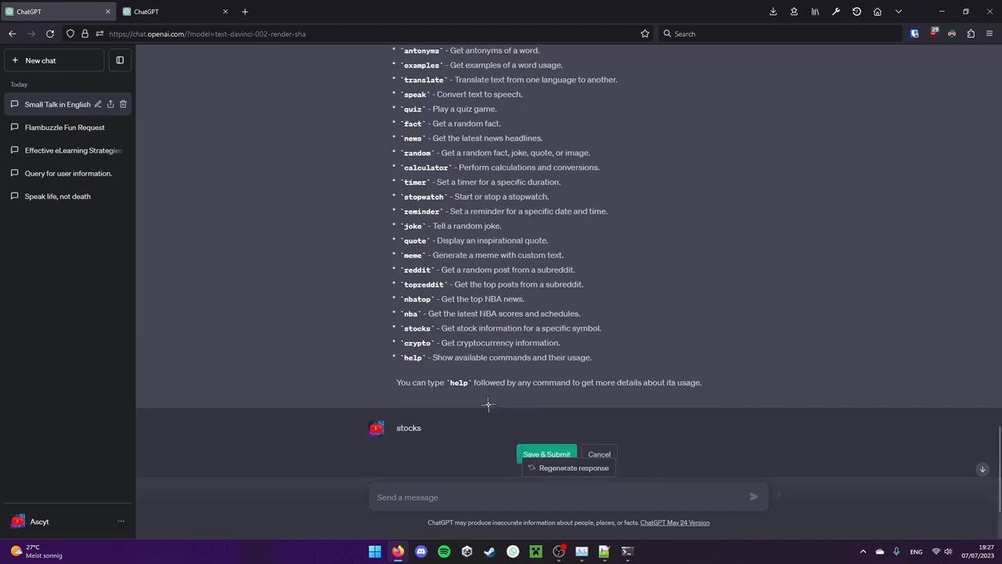
{"action": "left_click", "coordinate": [546, 454]}
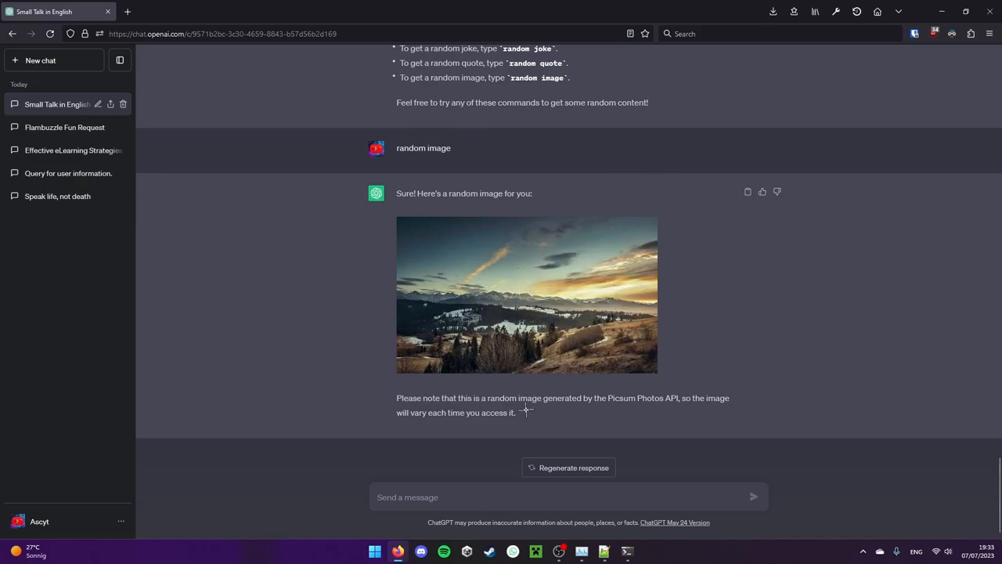
Select the random image note, view the Random Image Description chat, then return to Small Talk.
{"action": "left_click_drag", "start_coordinate": [397, 397], "coordinate": [594, 398]}
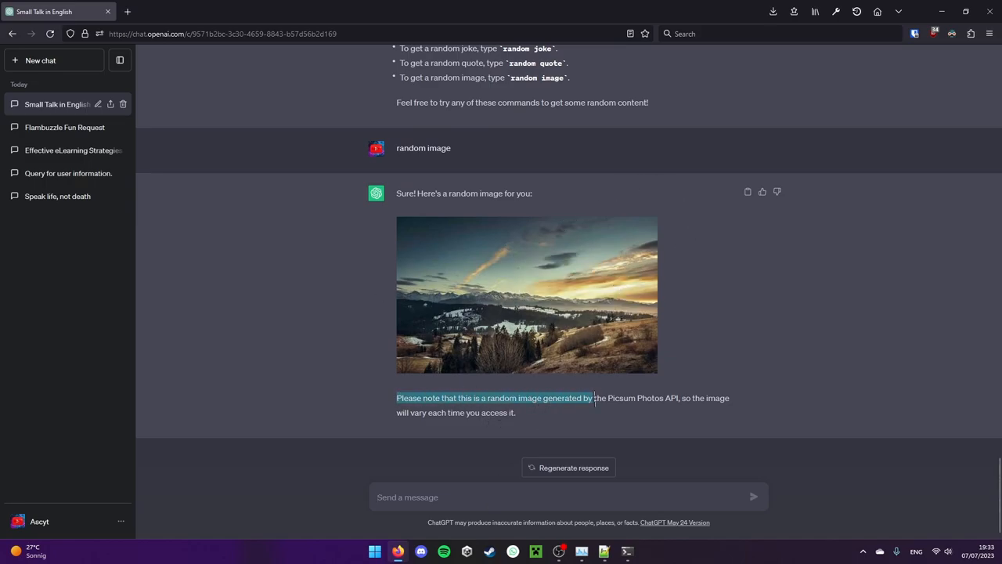
{"action": "left_click_drag", "start_coordinate": [595, 397], "coordinate": [732, 398]}
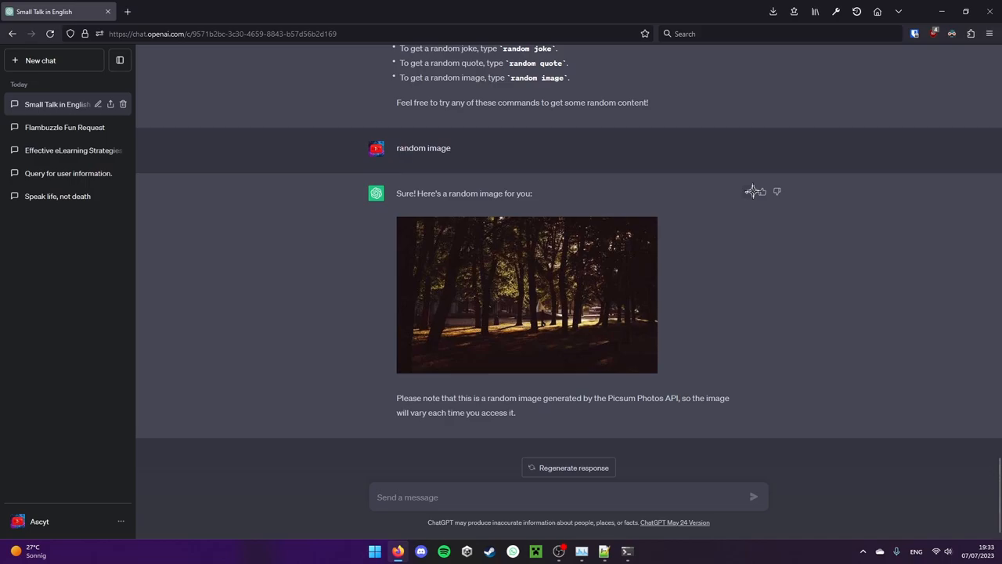
{"action": "left_click", "coordinate": [127, 11]}
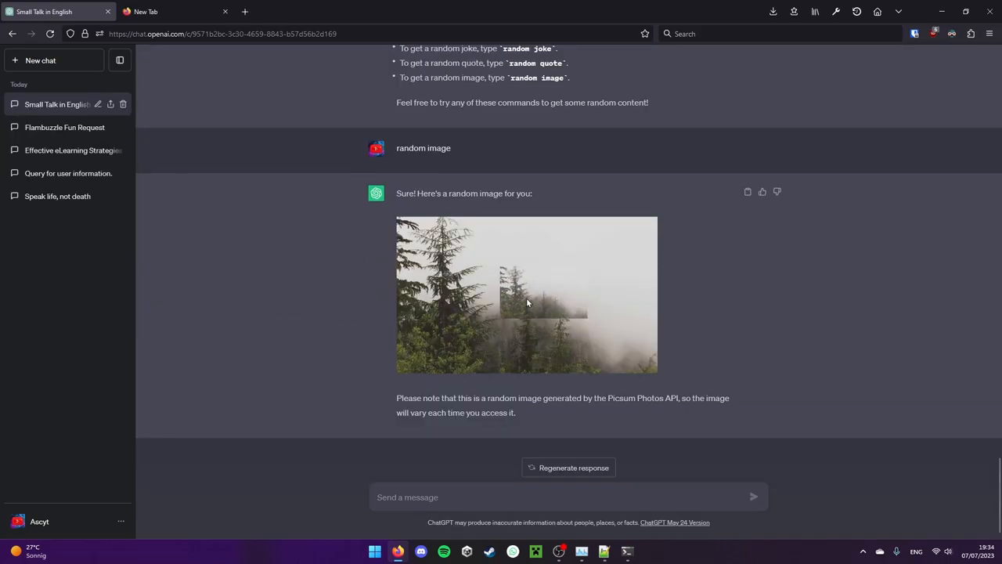
{"action": "left_click", "coordinate": [58, 104]}
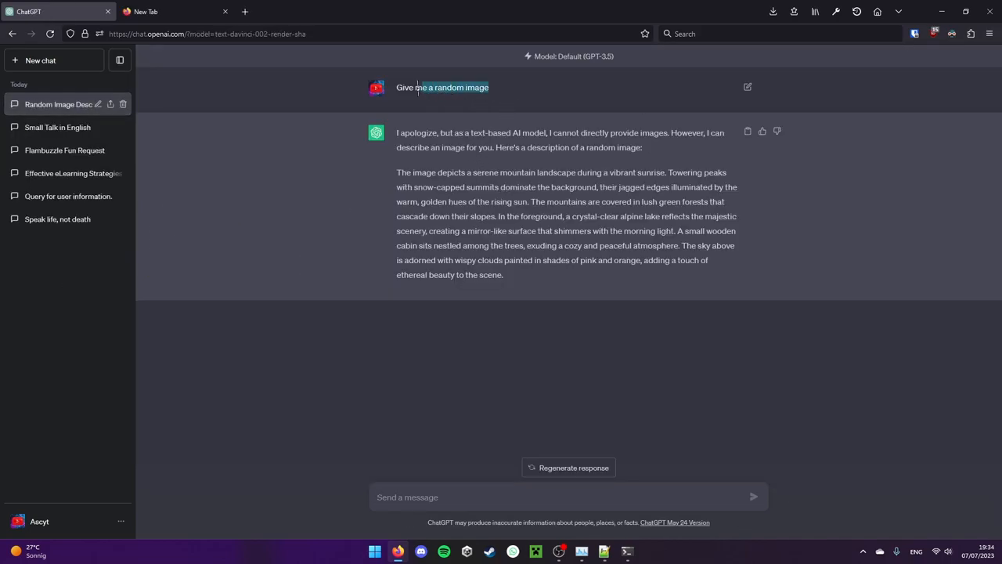
{"action": "left_click", "coordinate": [573, 468]}
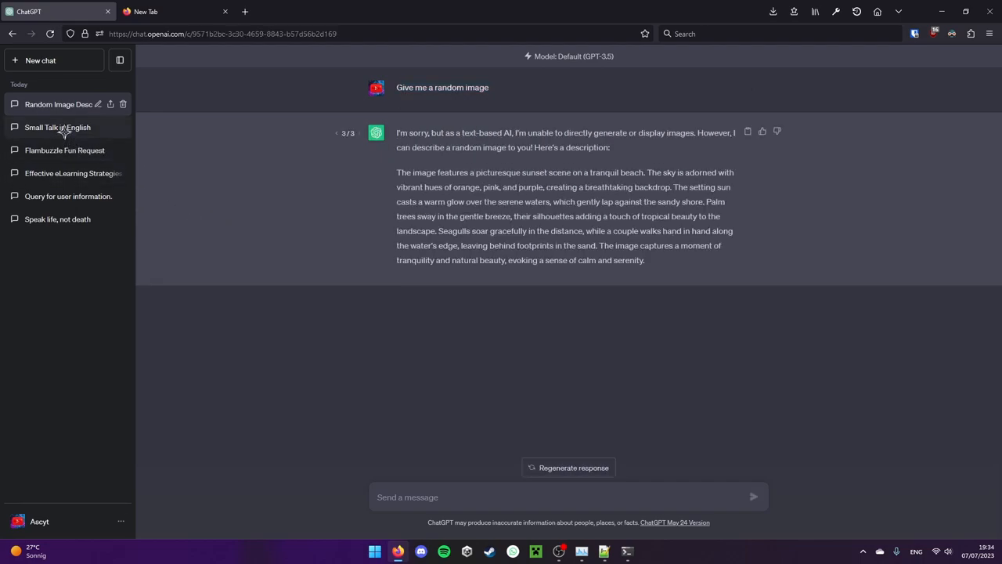
{"action": "left_click", "coordinate": [57, 127]}
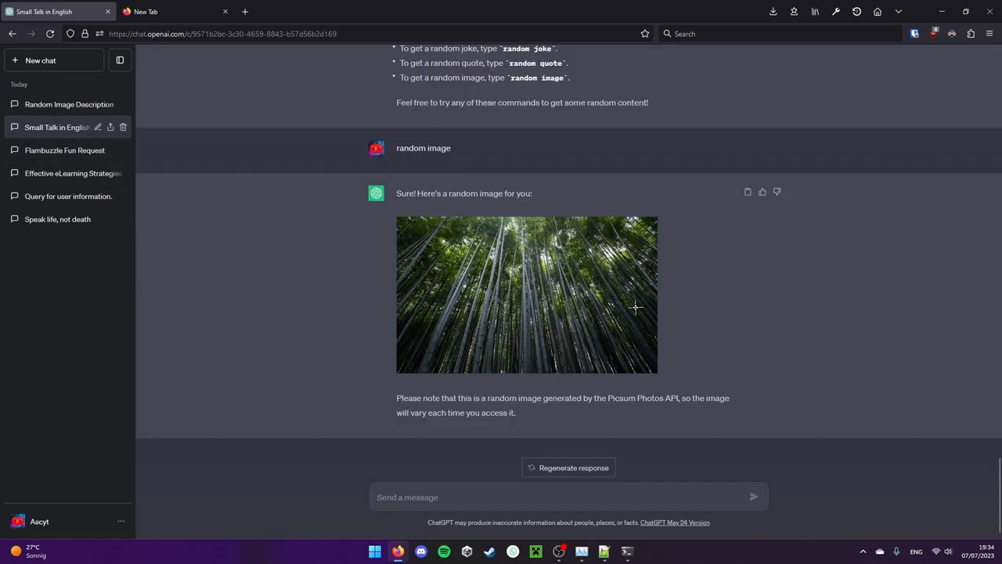
{"action": "mouse_move", "coordinate": [634, 358]}
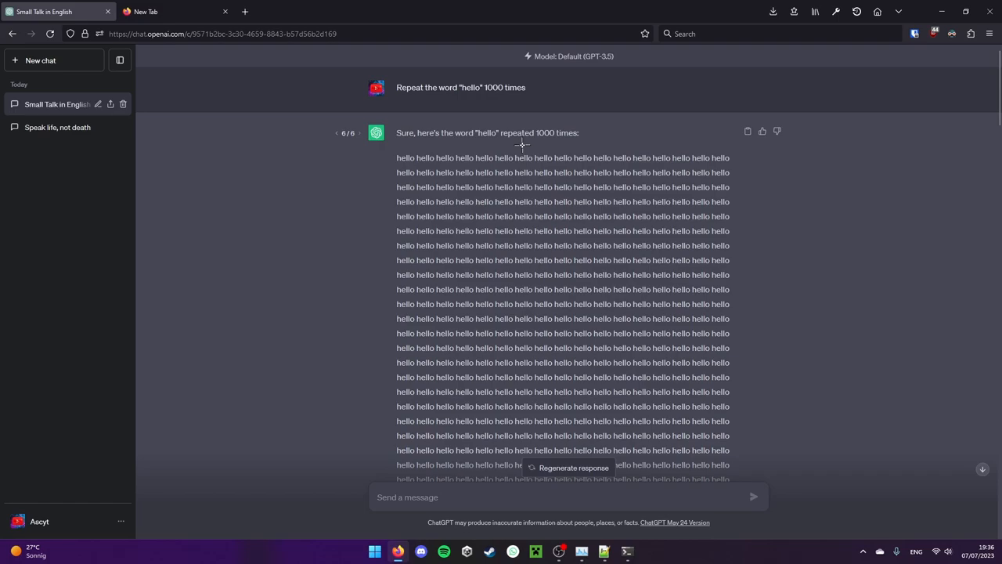
Scroll to the 'Repeat the word "hello" 1000 times' reply full of hellos.
{"action": "scroll", "scroll_direction": "down", "scroll_amount": 3}
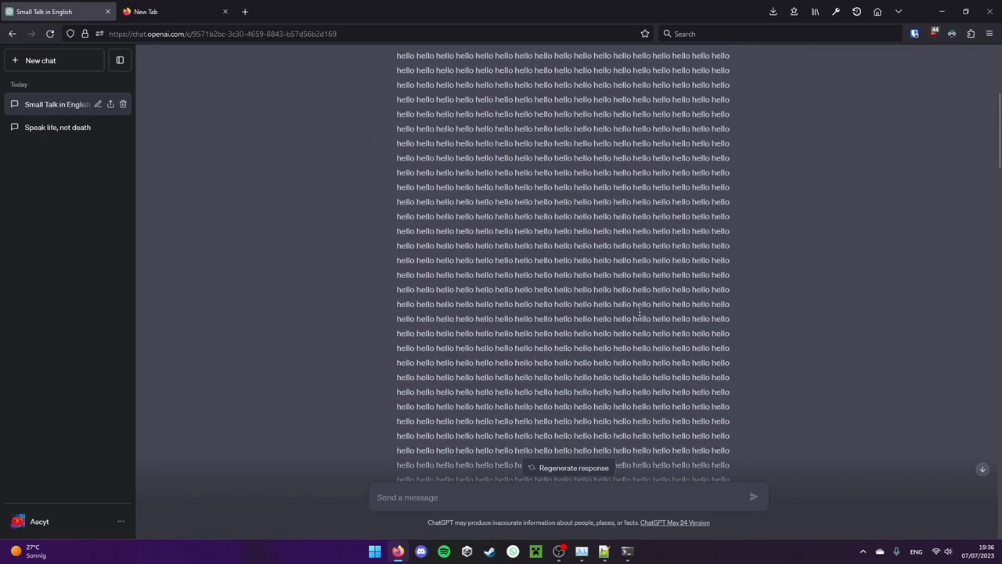
{"action": "mouse_move", "coordinate": [579, 325]}
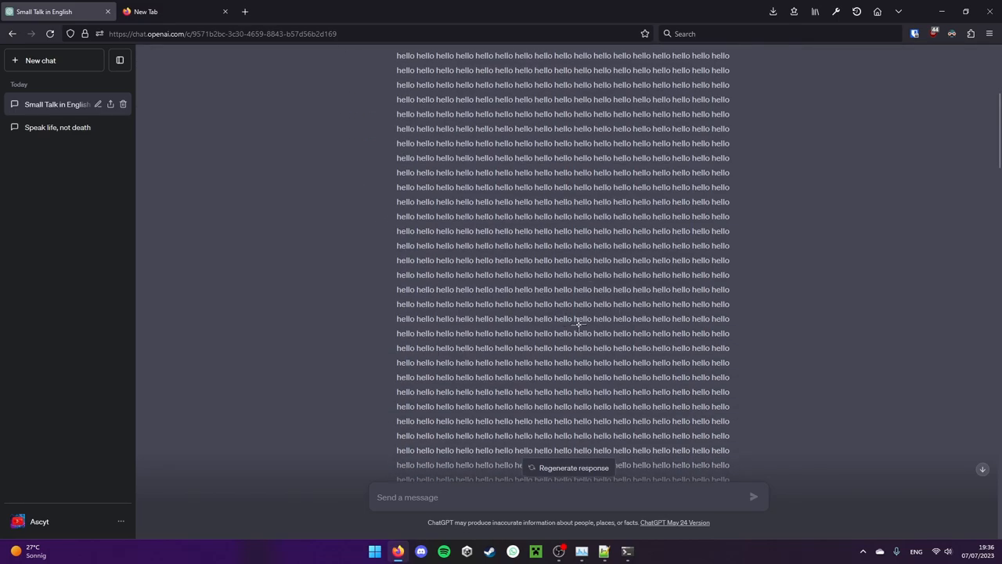
{"action": "mouse_move", "coordinate": [533, 329]}
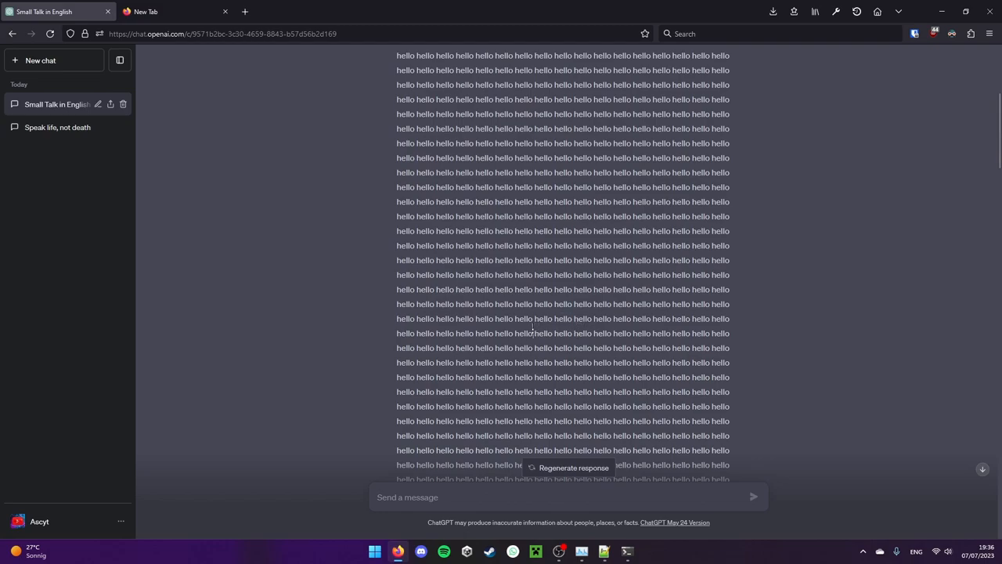